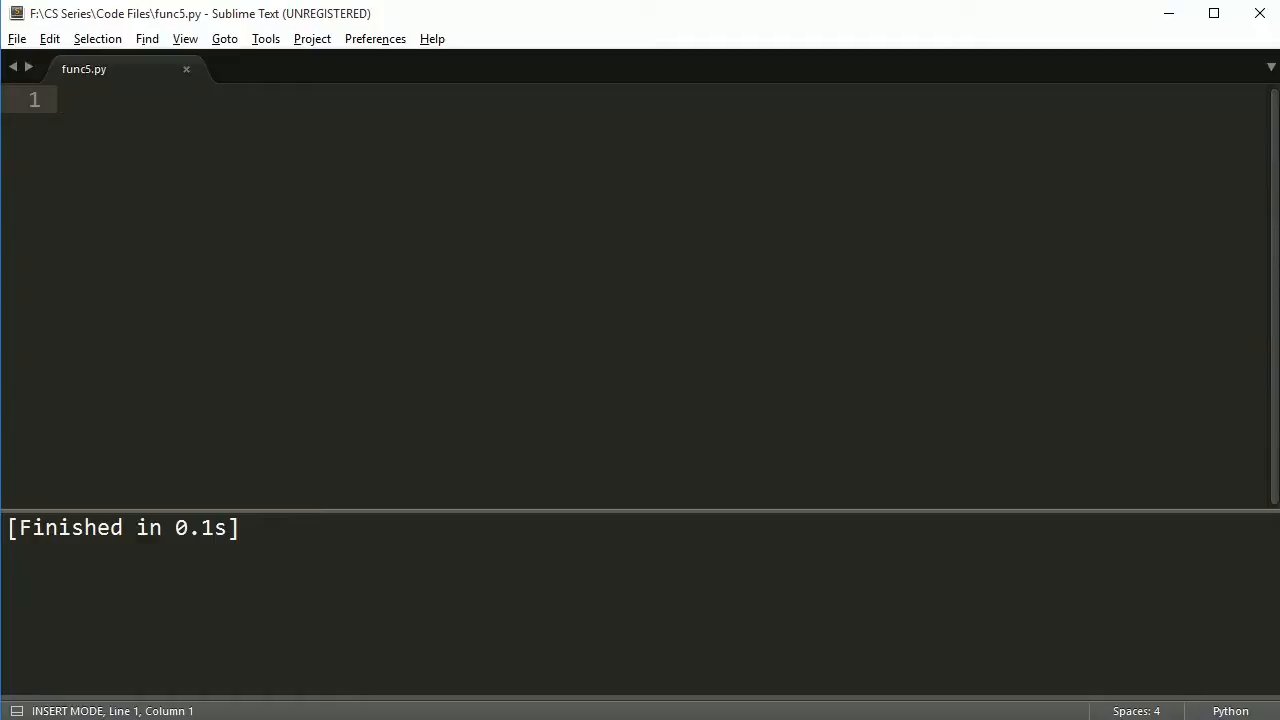
Define sum_up(val1, val2) returning val1 + val2 in func5.py.
left_click(62, 100)
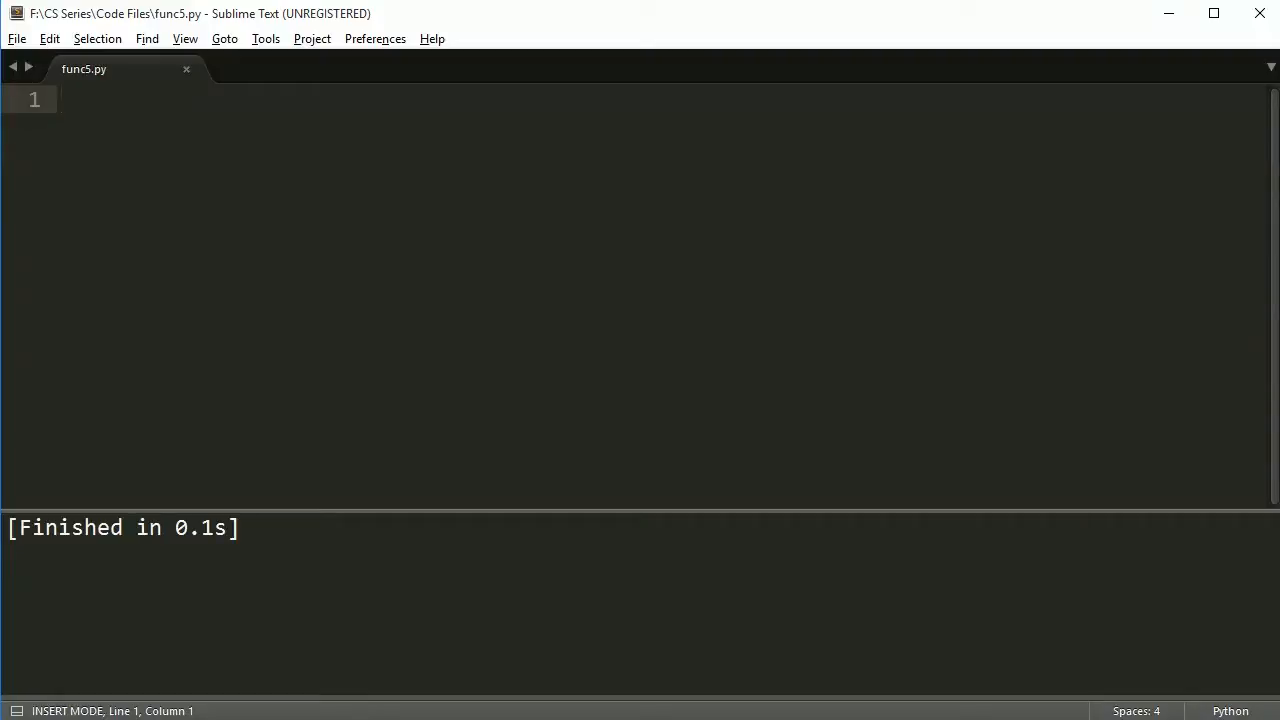
type("def sum_u")
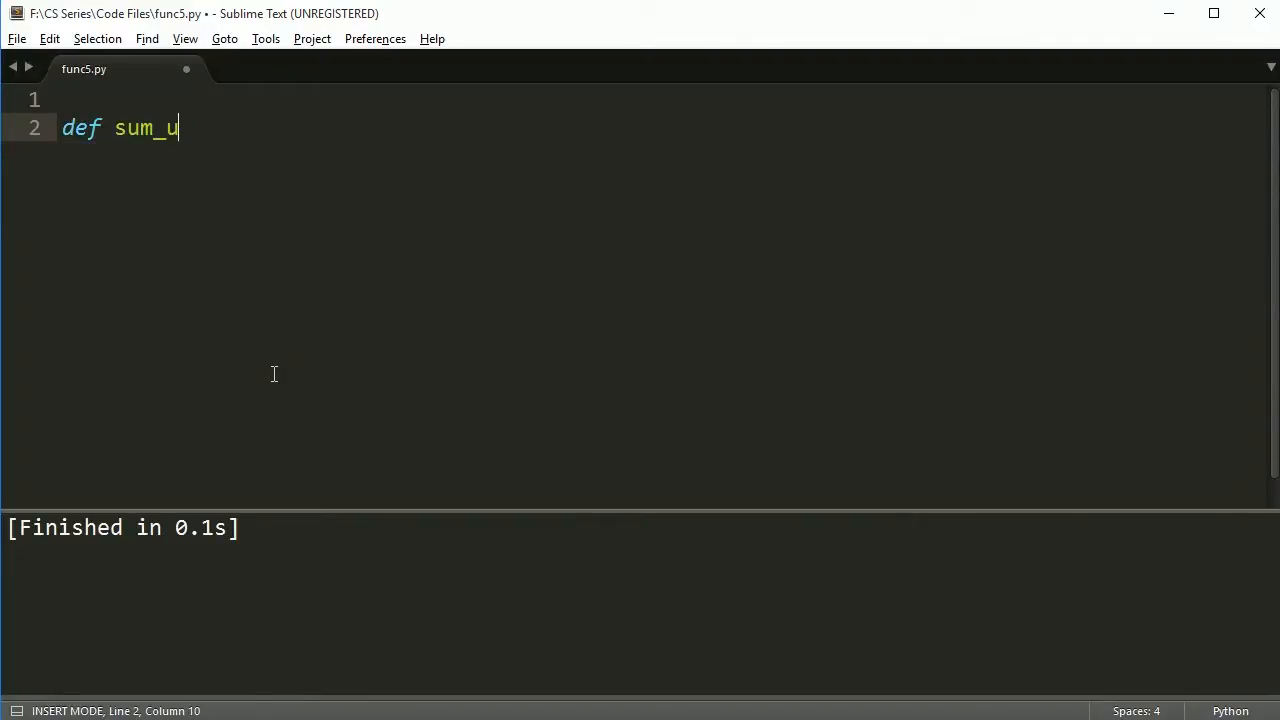
type("p(val1, val2):")
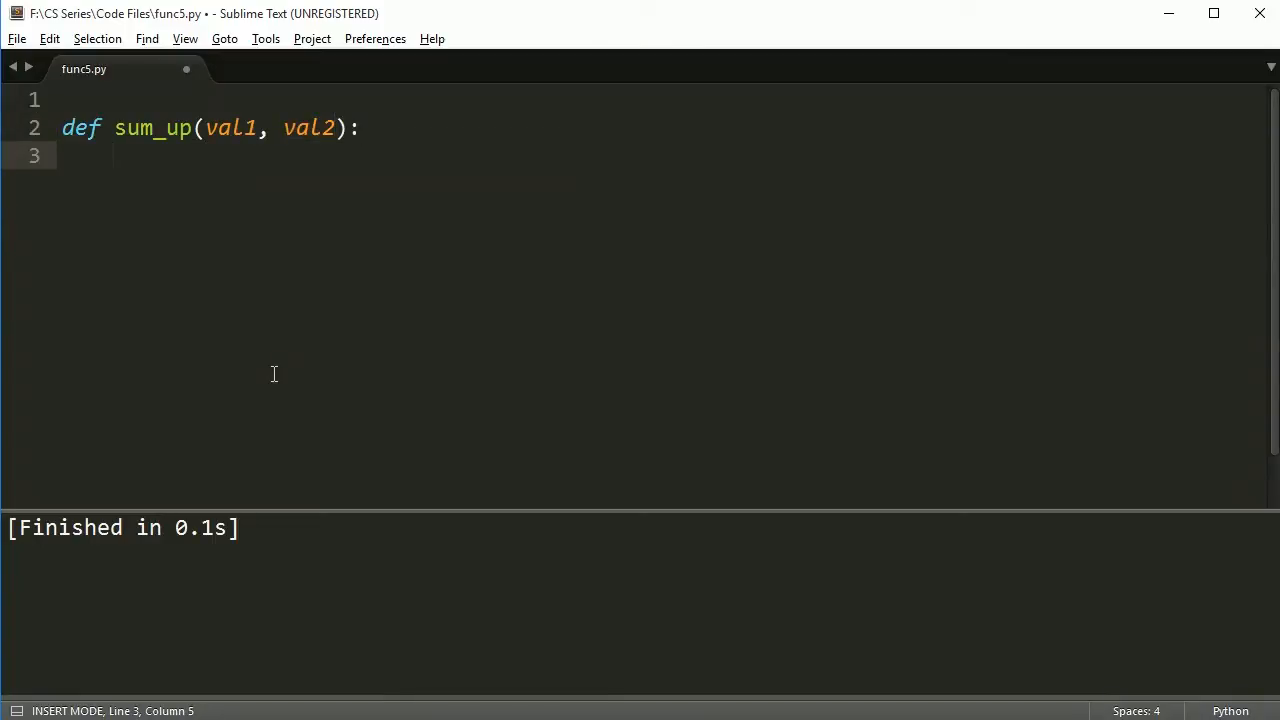
type("return val1 + vale")
type("pri")
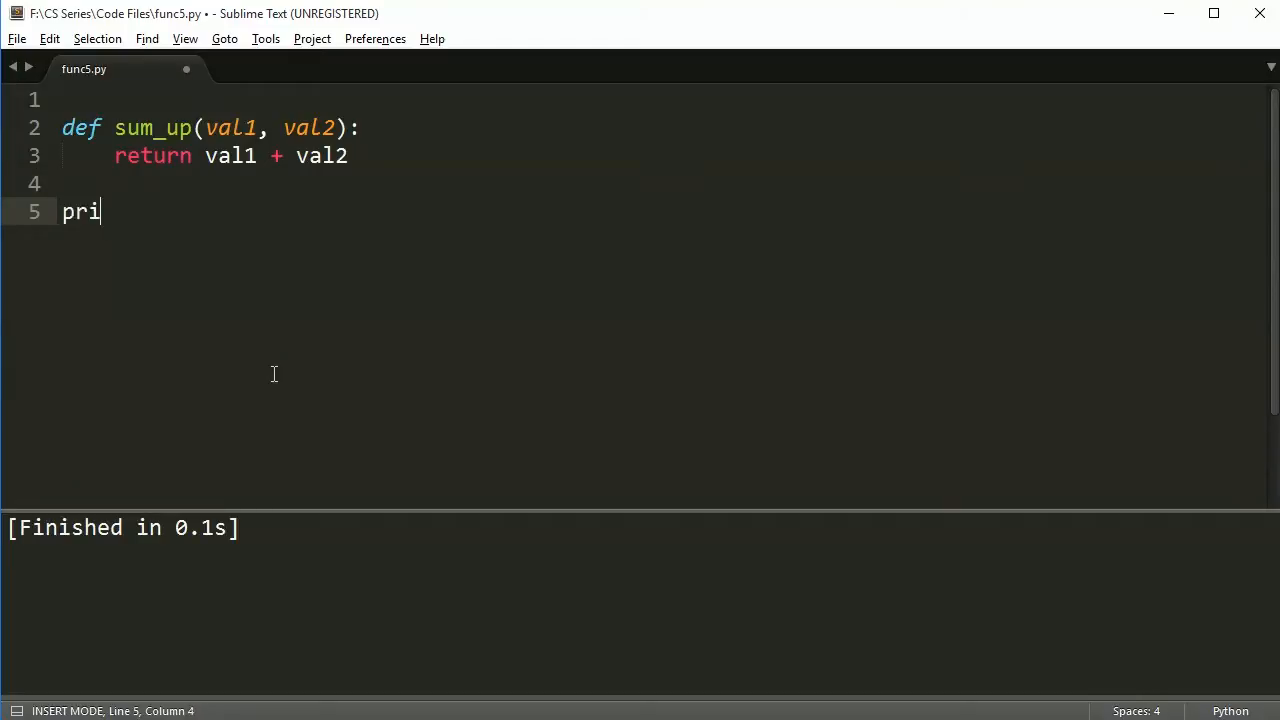
Add print(sum_up(5, 2)) with two blank lines above it, outputting 7.
type("nt(sum_up()")
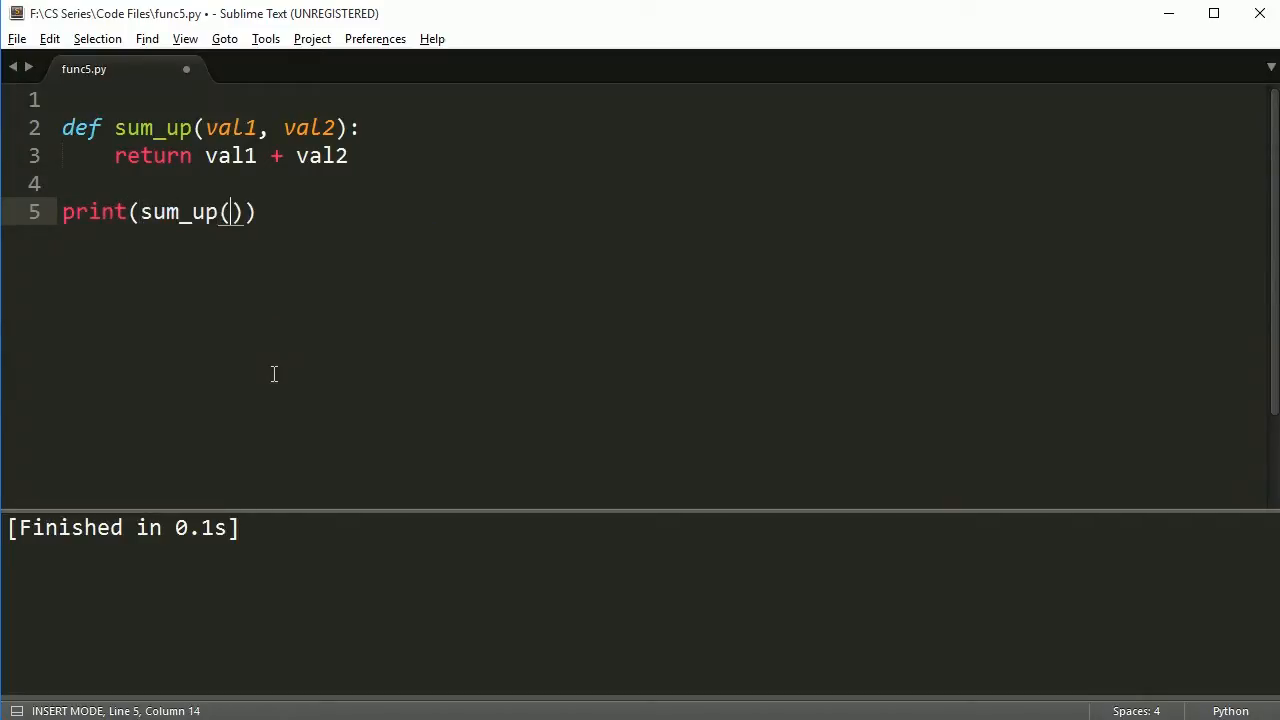
type("5")
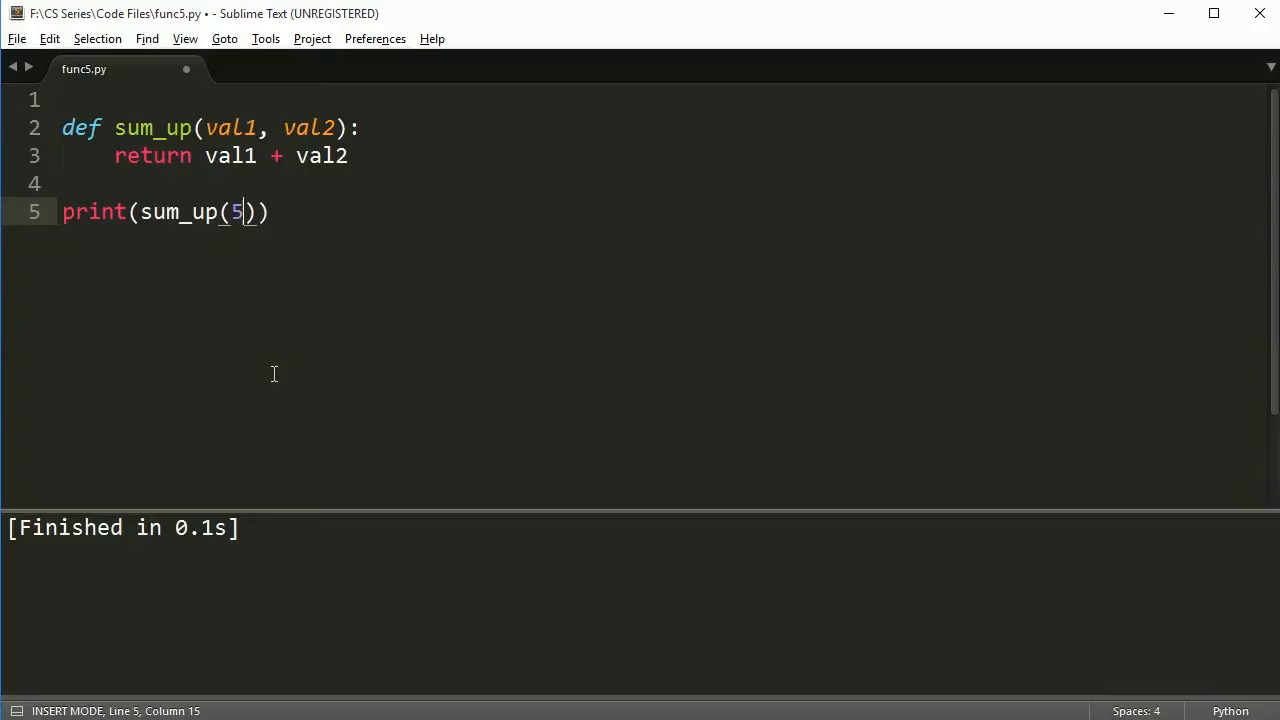
type(", 2")
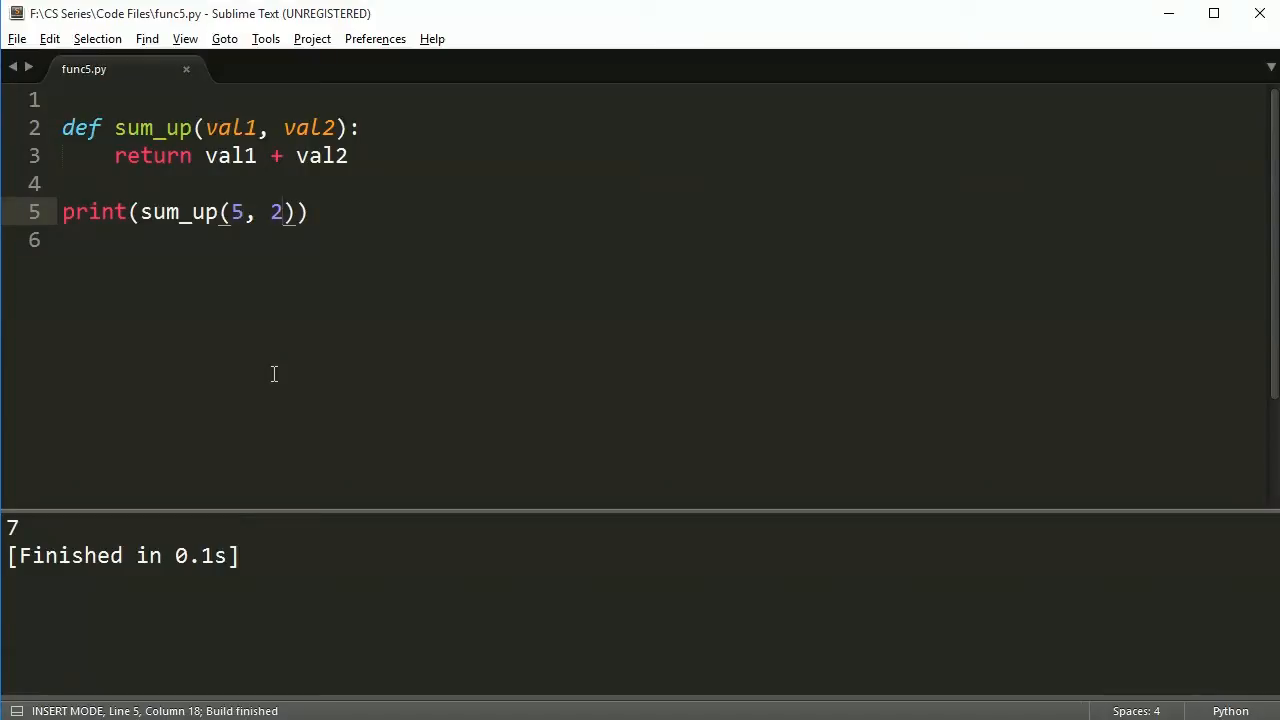
key("enter")
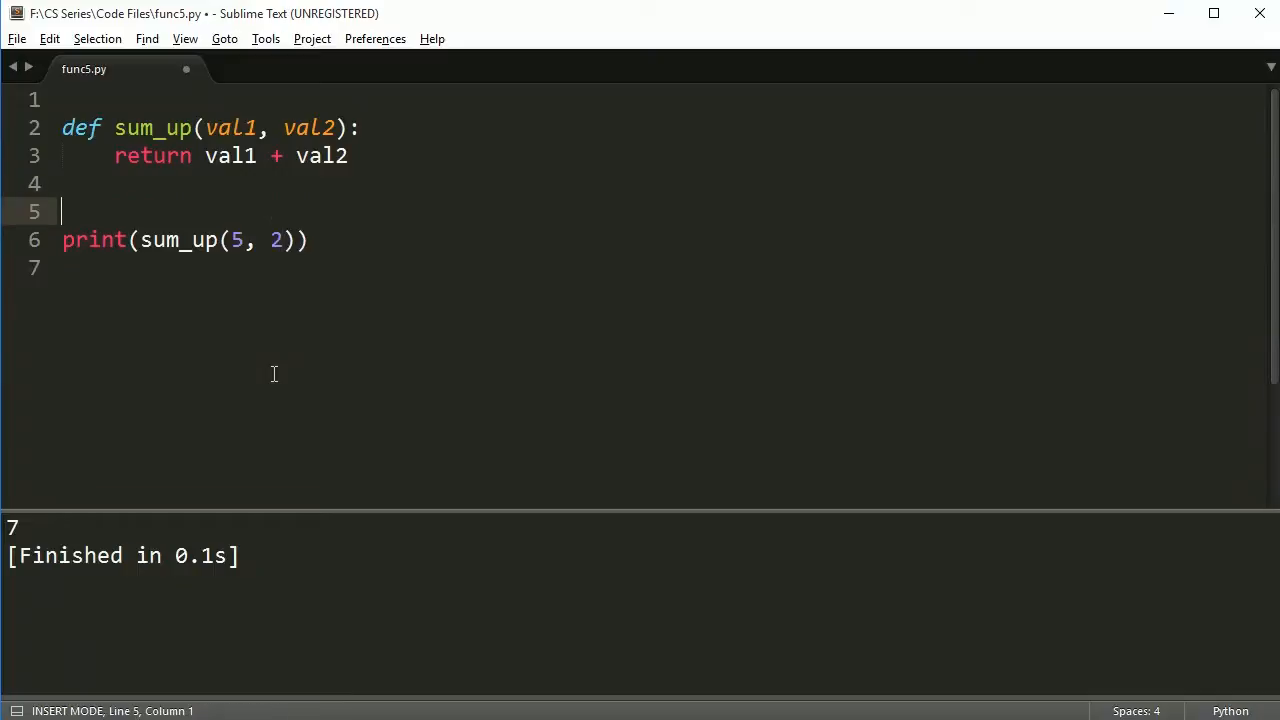
key("enter")
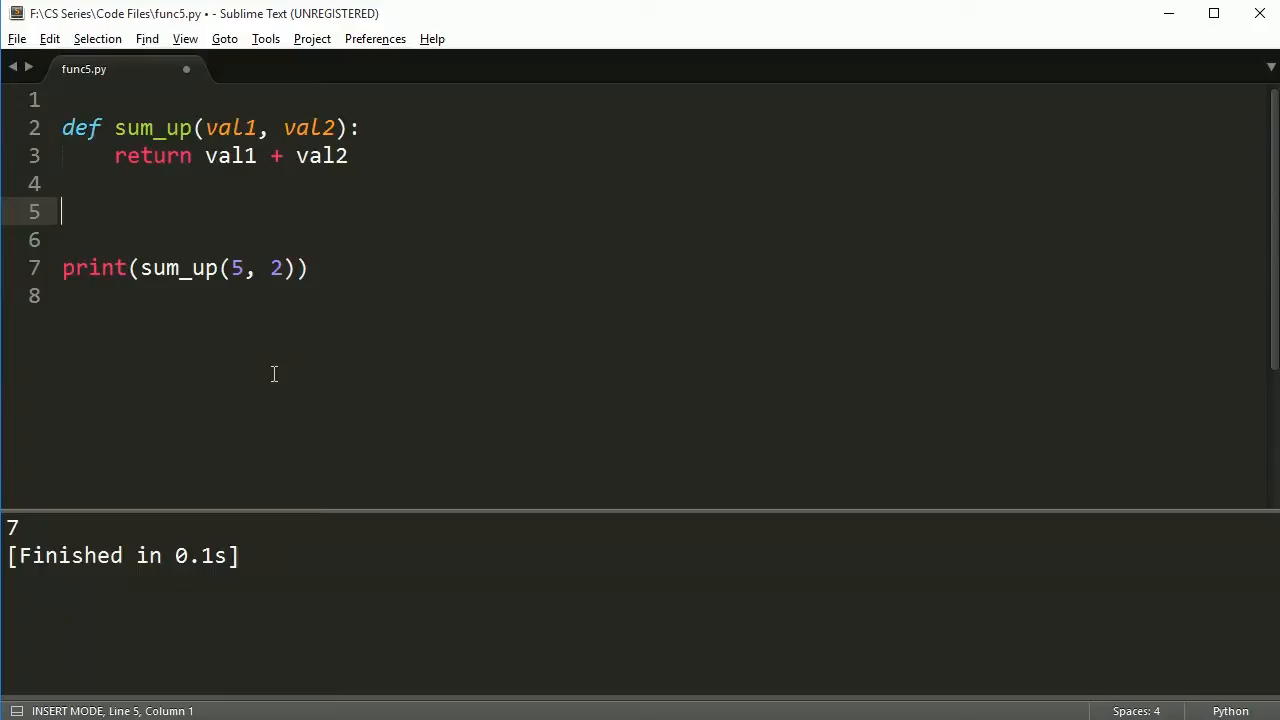
Define do_something(foo, val1, val2) storing foo(val1, val2) in result and returning it.
type("do som")
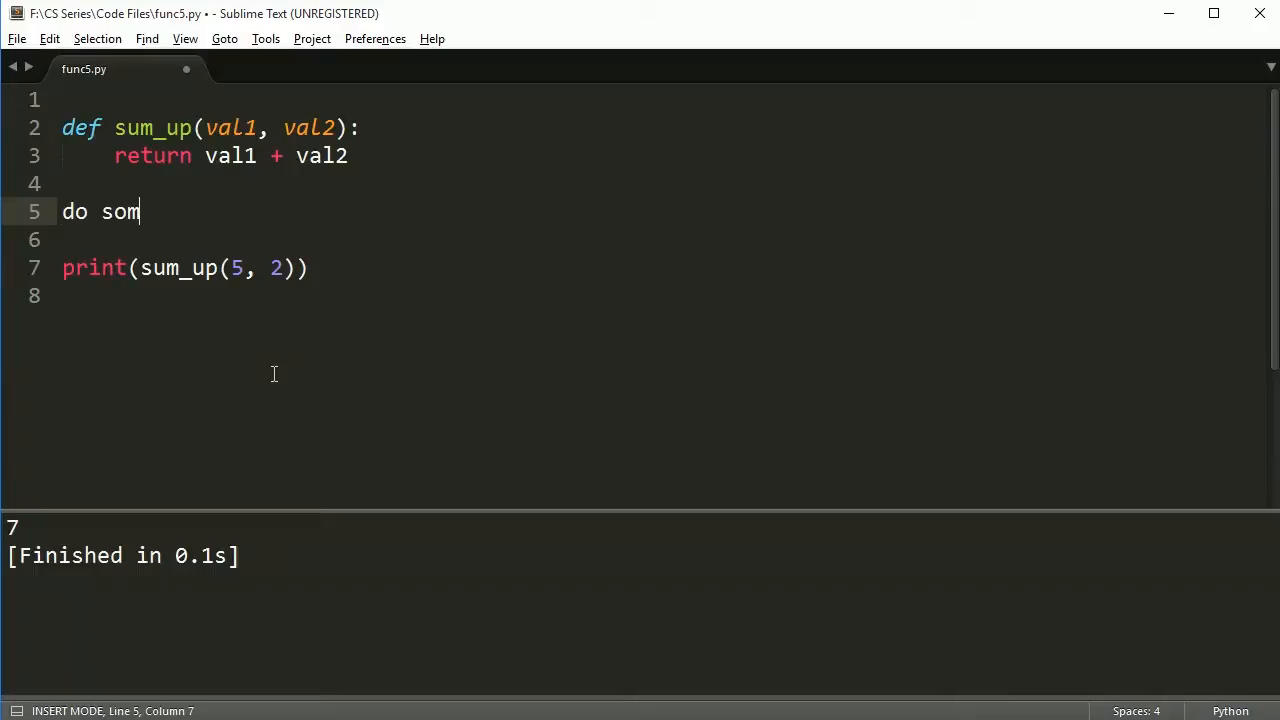
type("def d")
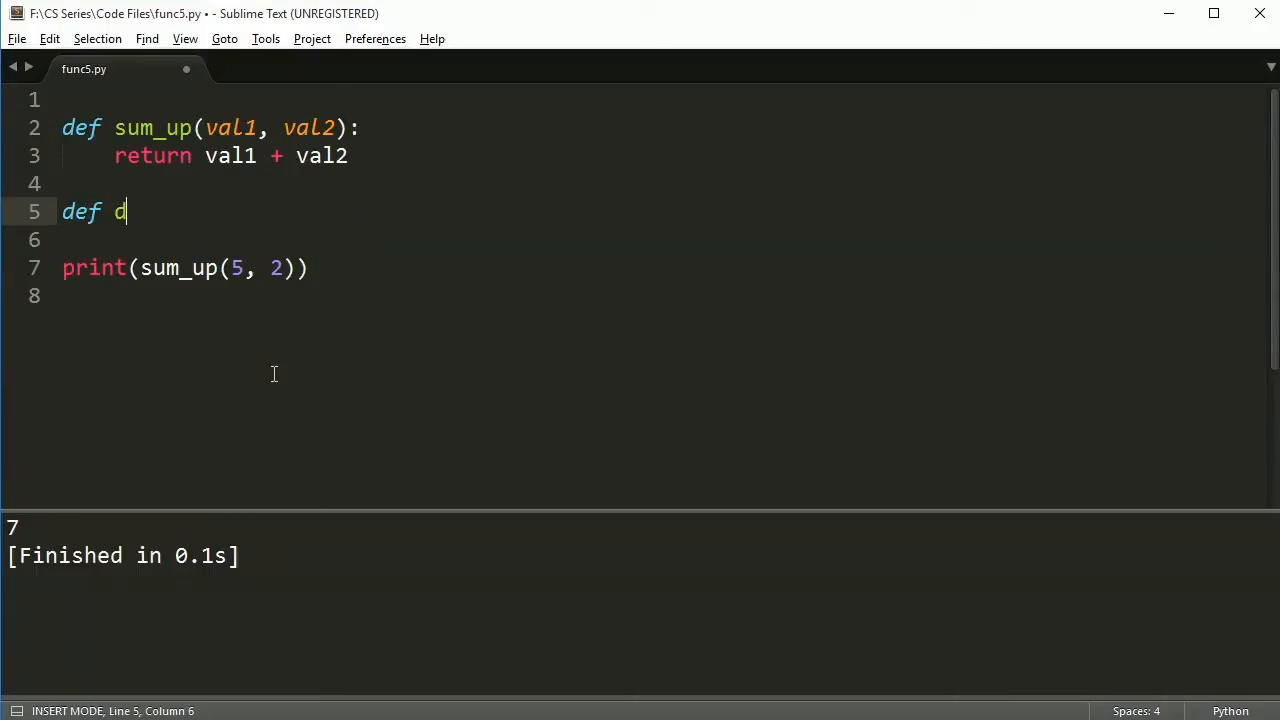
type("o_something(foo,")
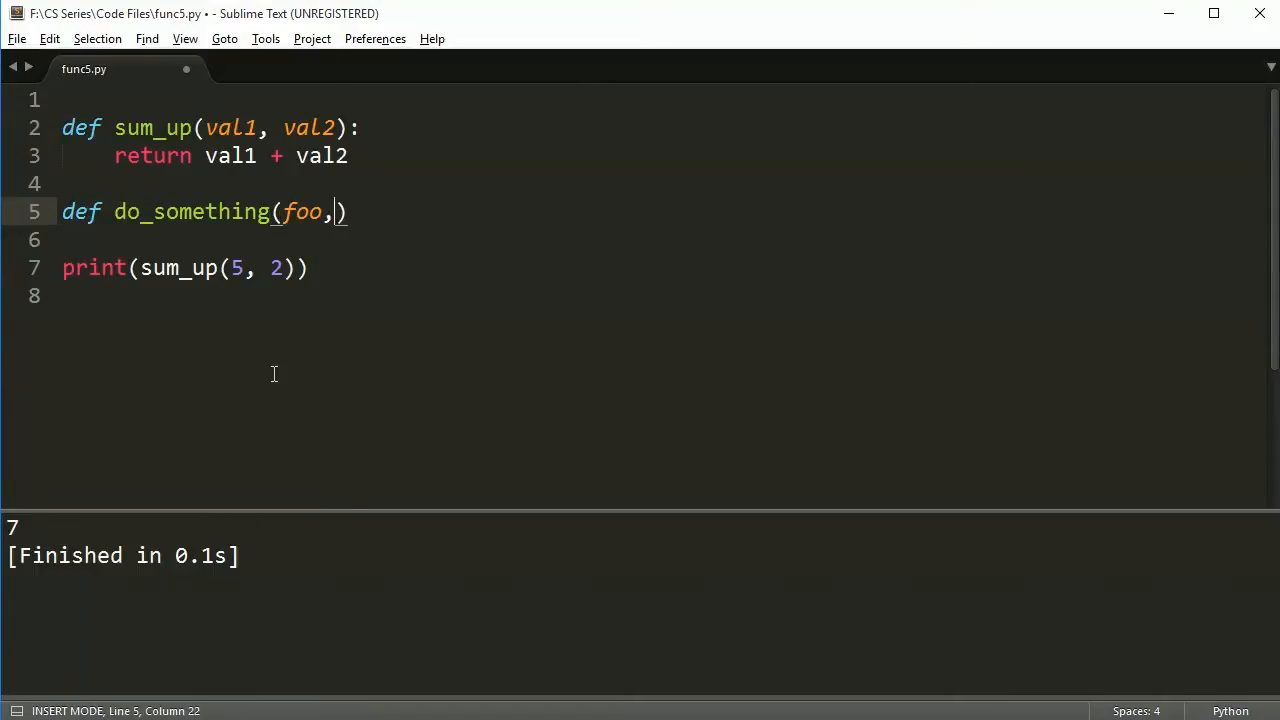
type("val1, val2")
left_click(660, 240)
type("result =")
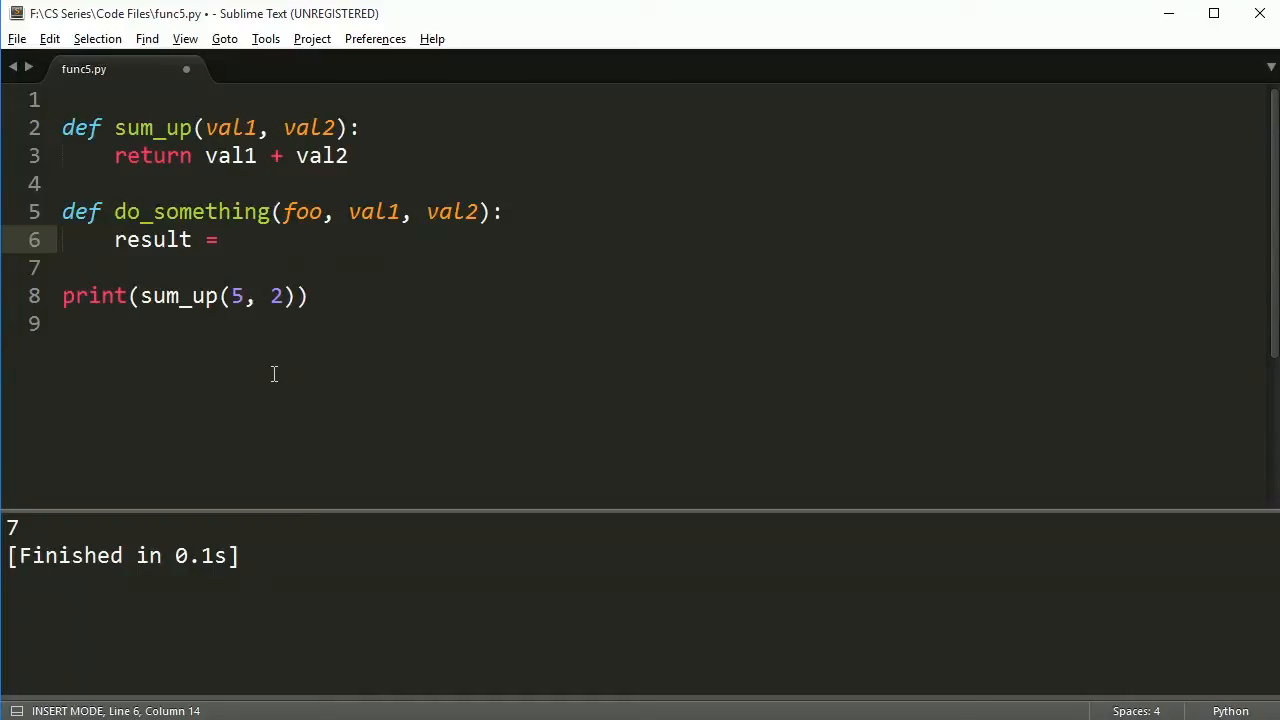
type("foo(val1, val2)")
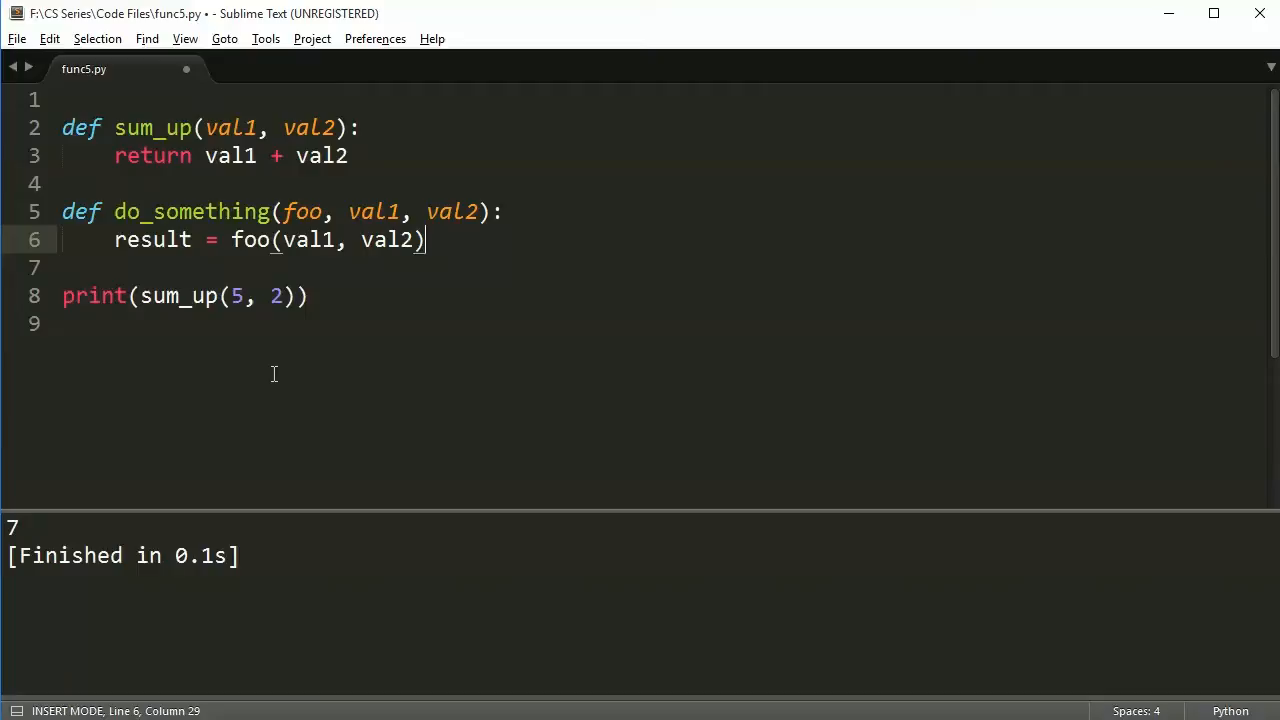
type("return result")
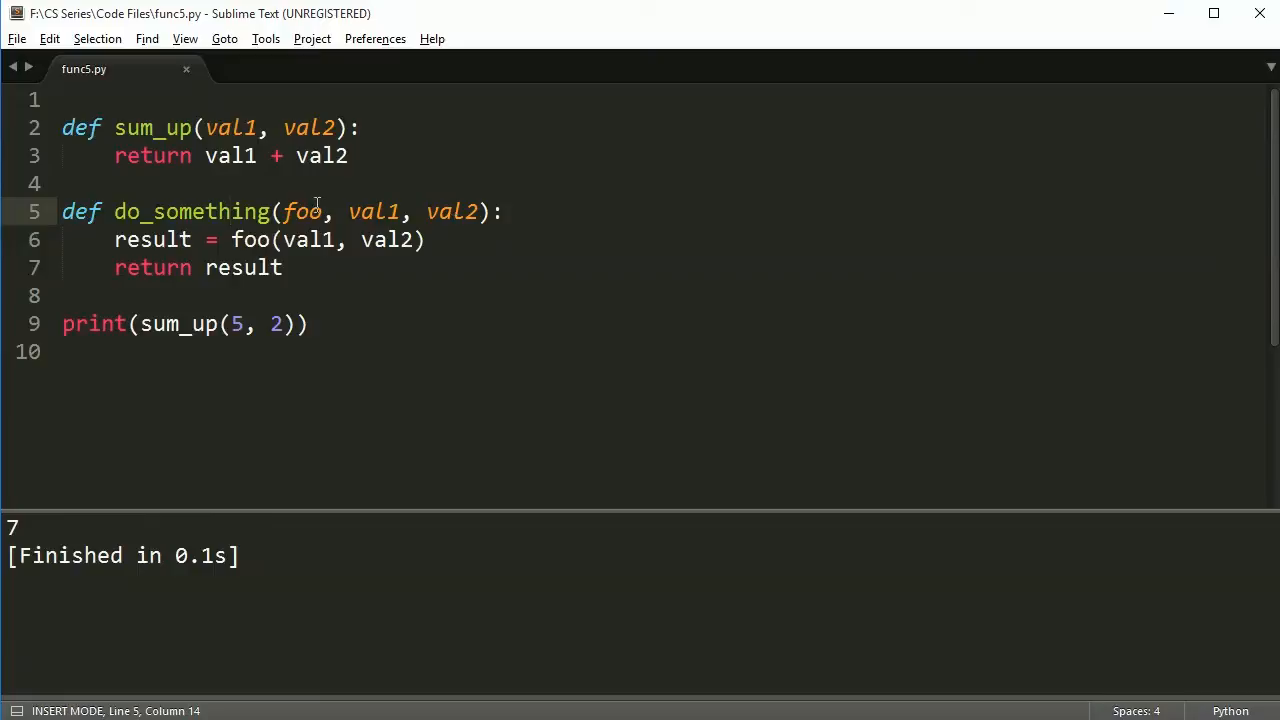
mouse_move(244, 236)
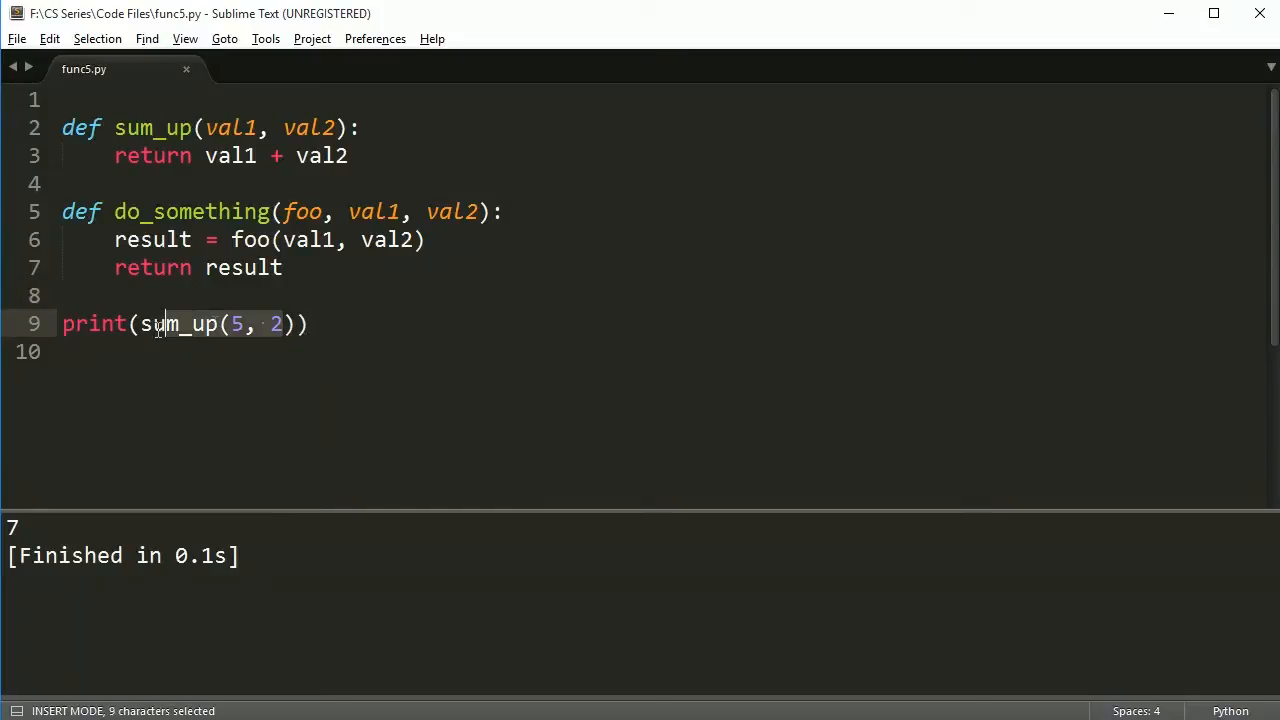
Change the print line to call do_something with sum_up as its function argument.
key("Delete")
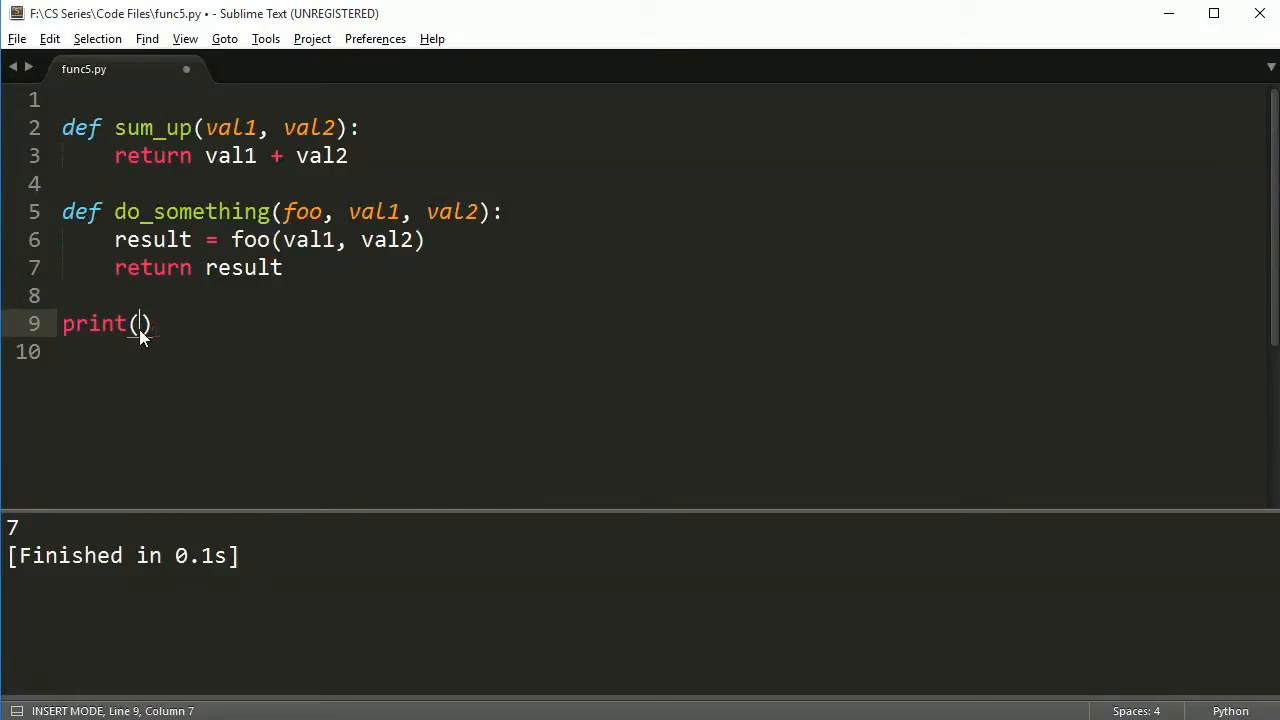
type("do_something(")
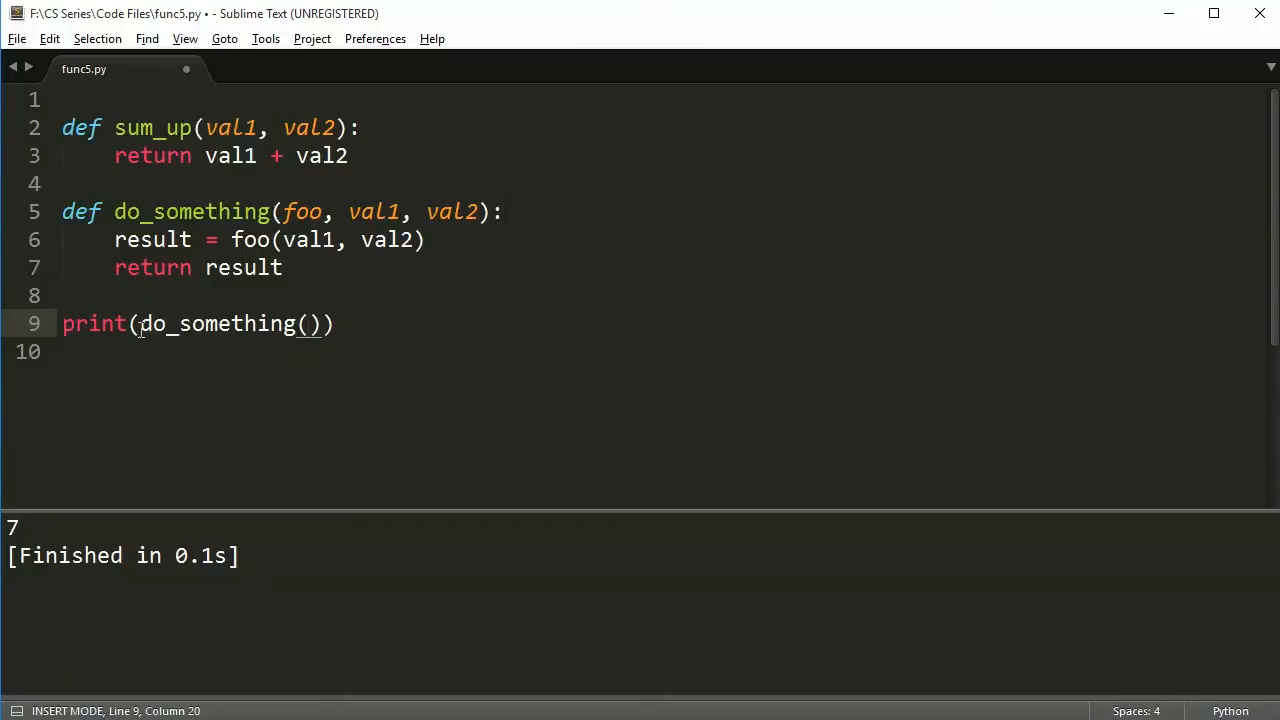
type("sum_up")
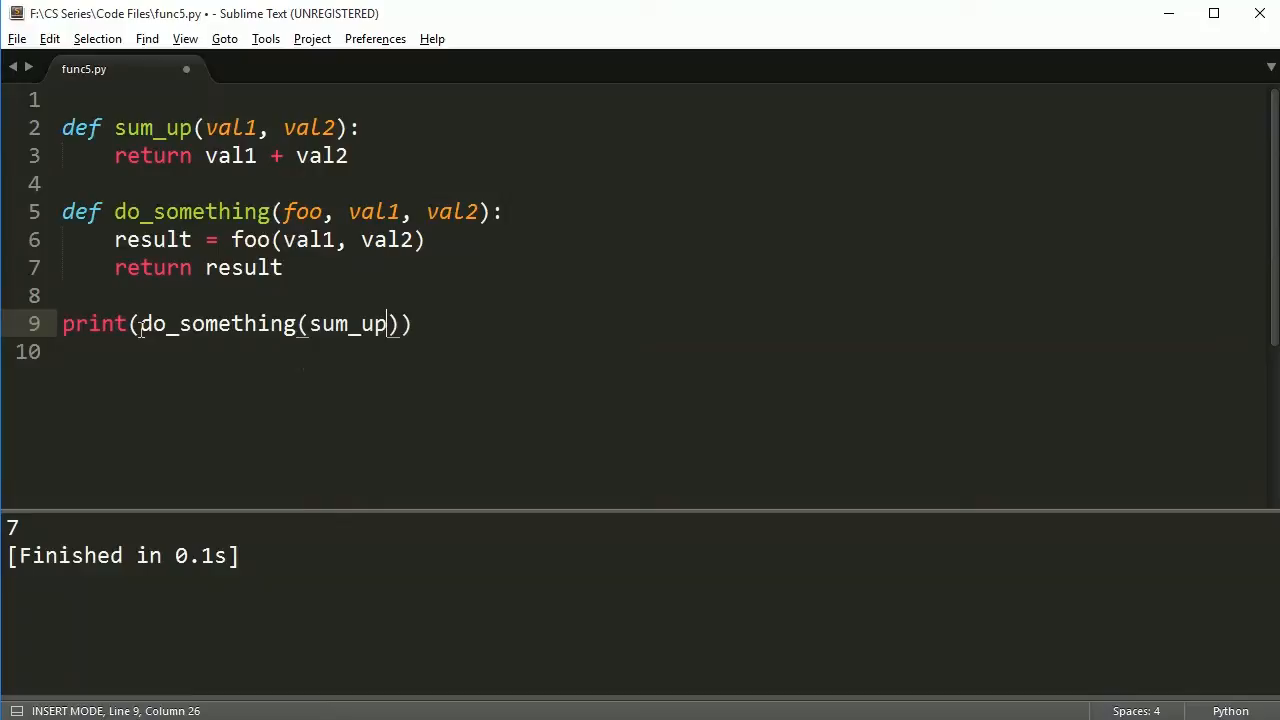
type(",")
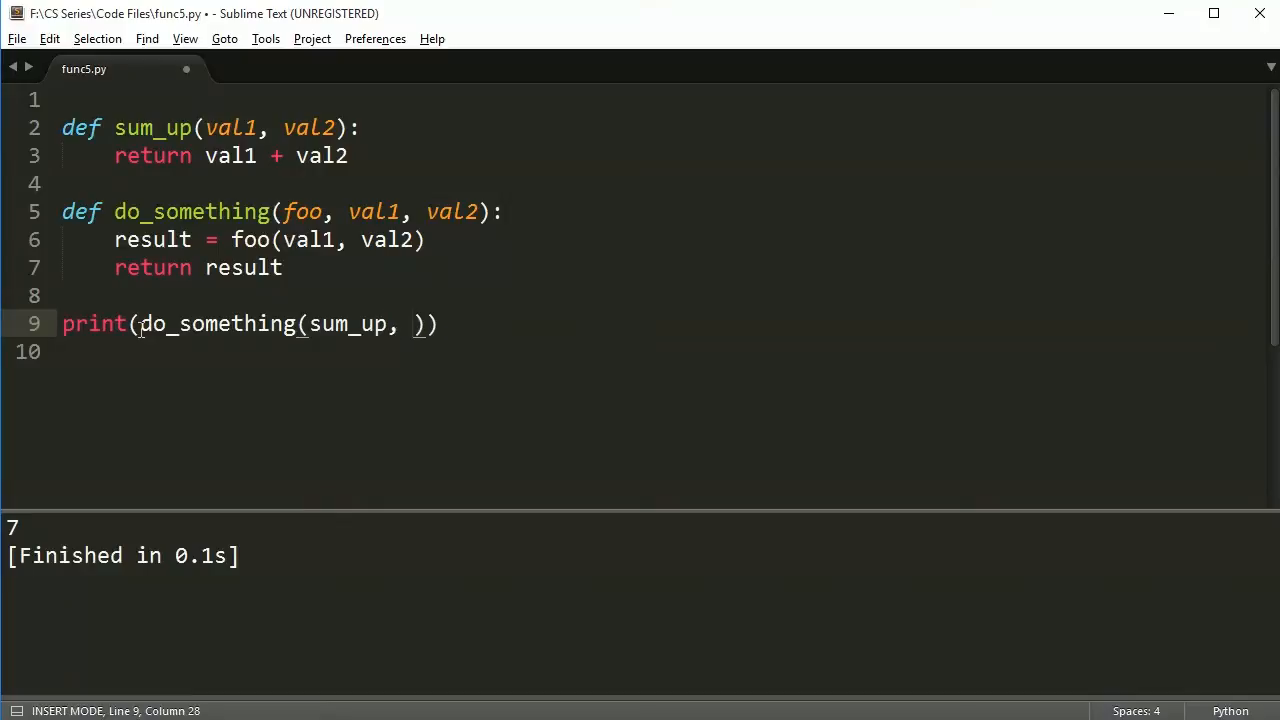
type("()")
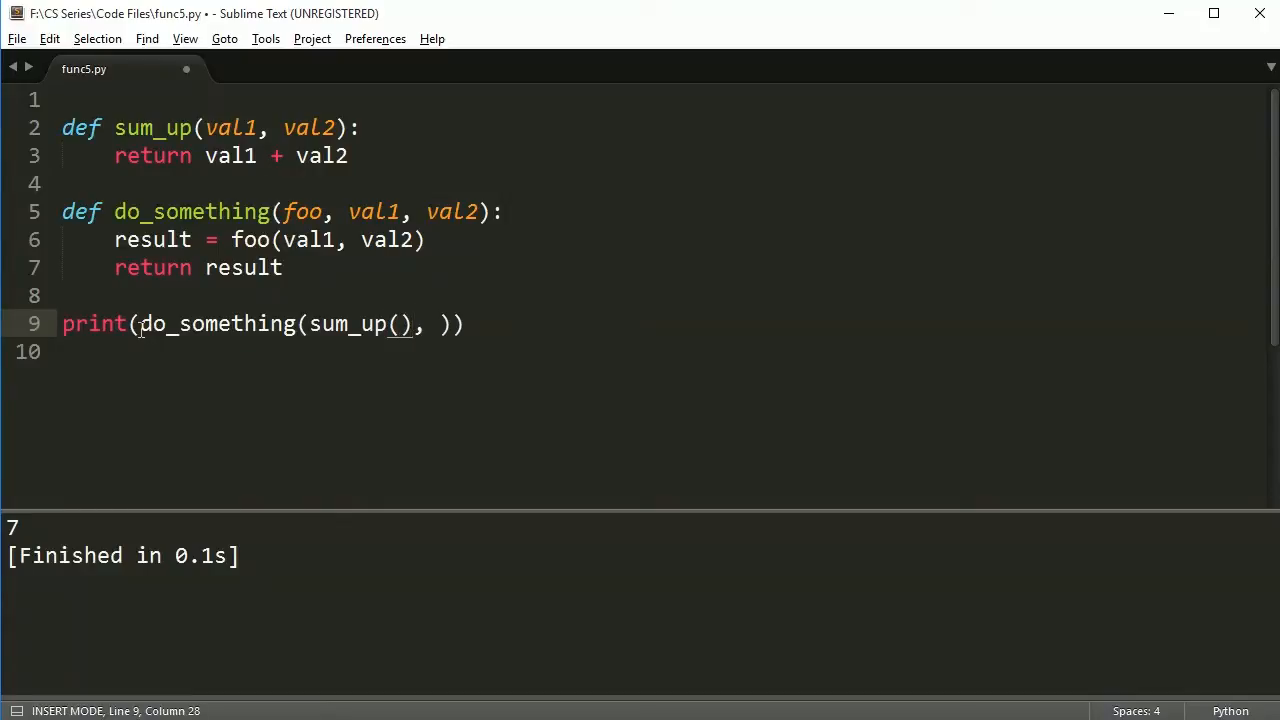
key("backspace")
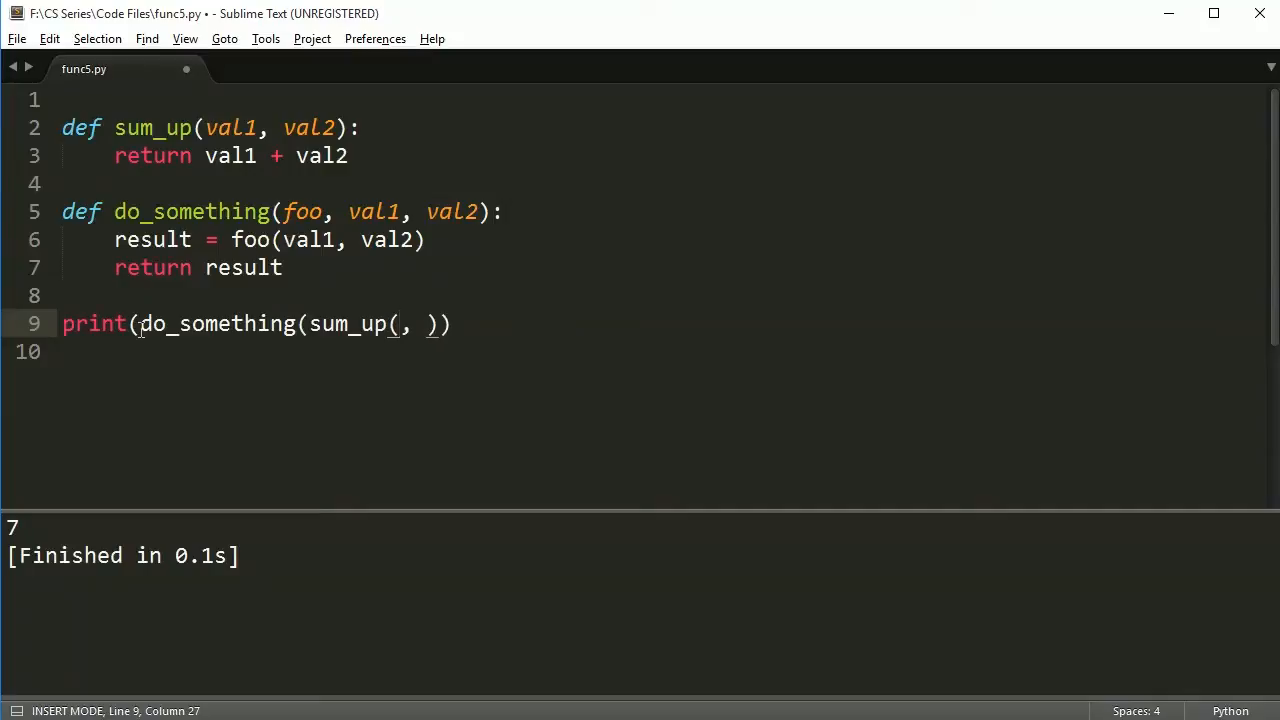
type("val1, val2")
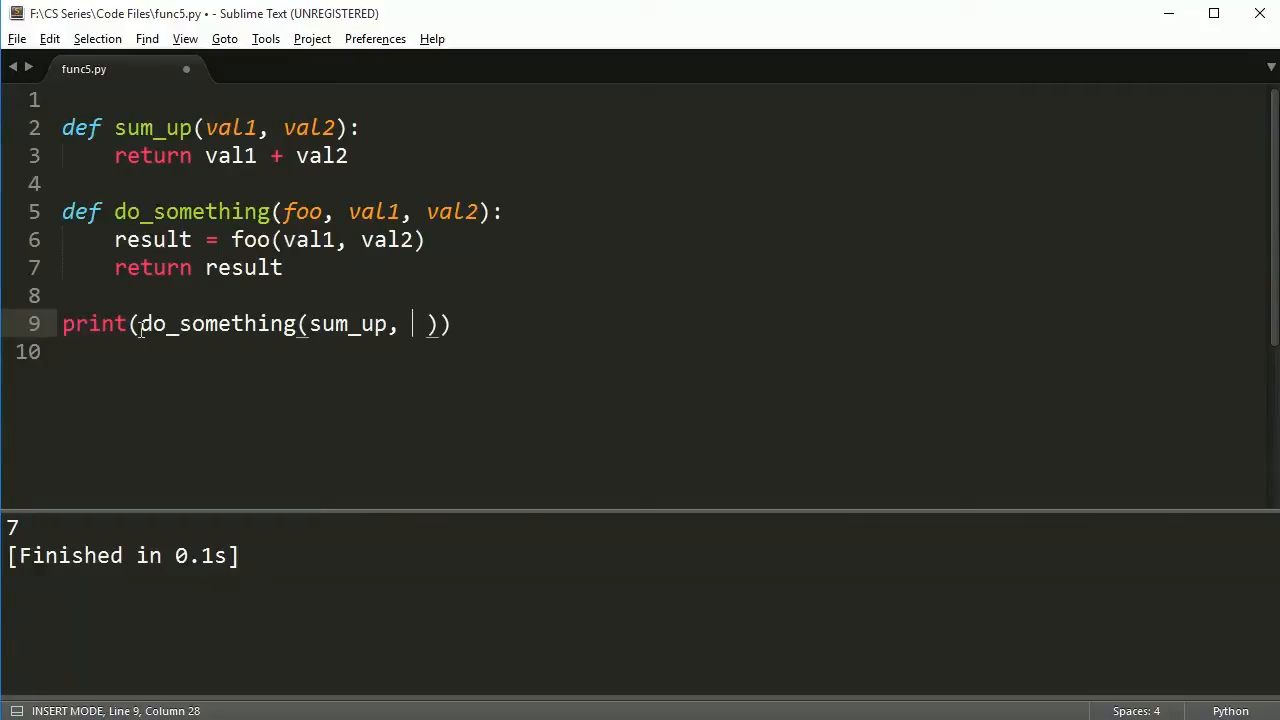
Pass 5 and 2 to do_something(sum_up, 5, 2) and run it, printing 7.
type("5")
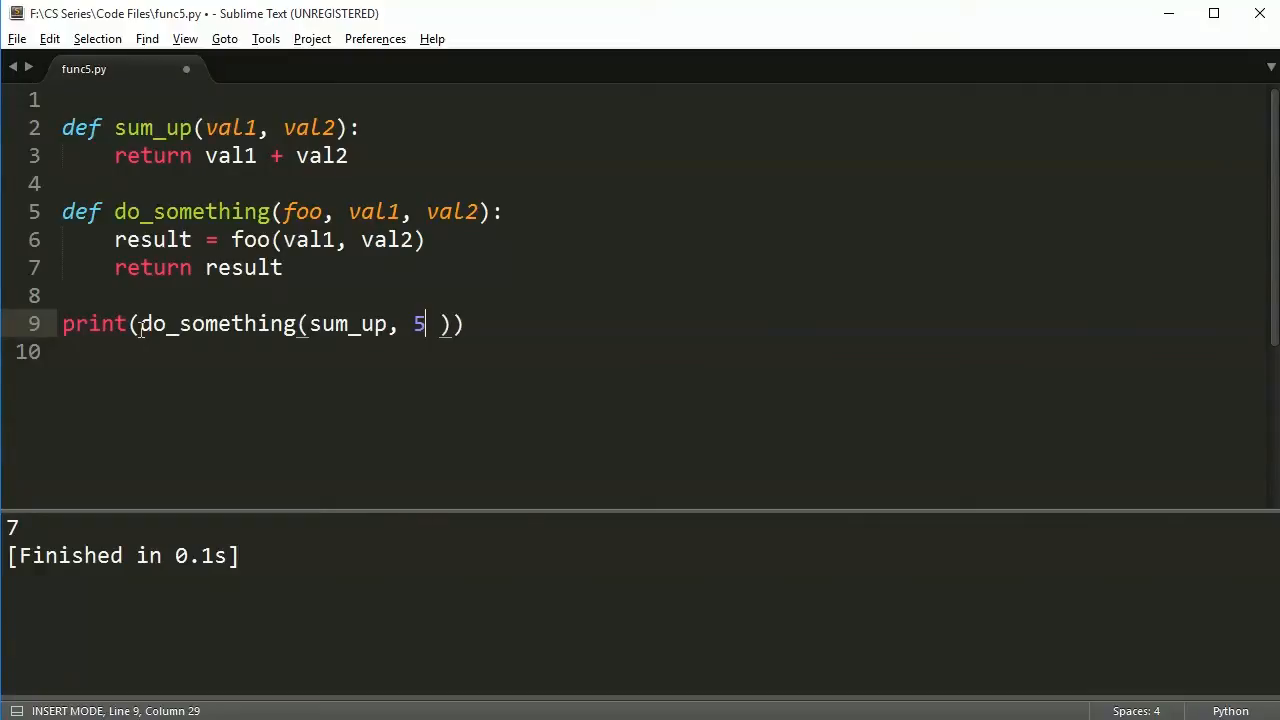
type(", 2")
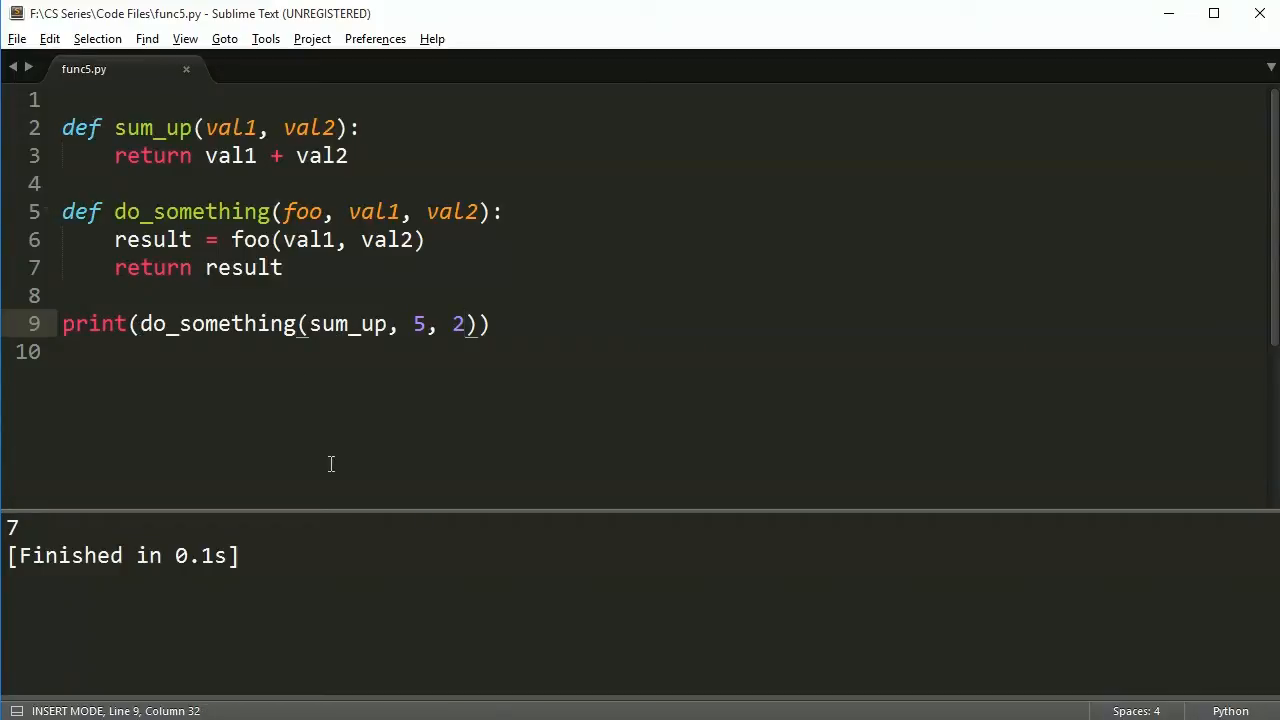
key("ctrl+s")
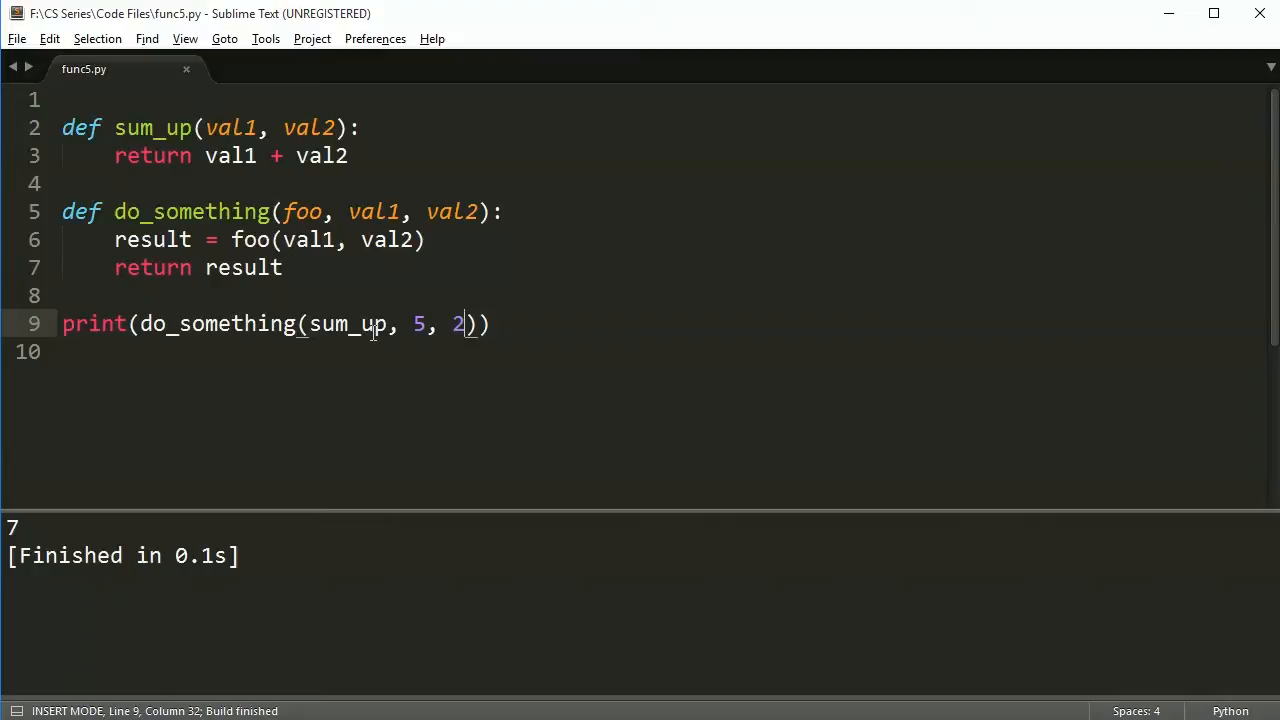
Try typing sum_up over foo in the function body, then revert it to foo.
double_click(348, 324)
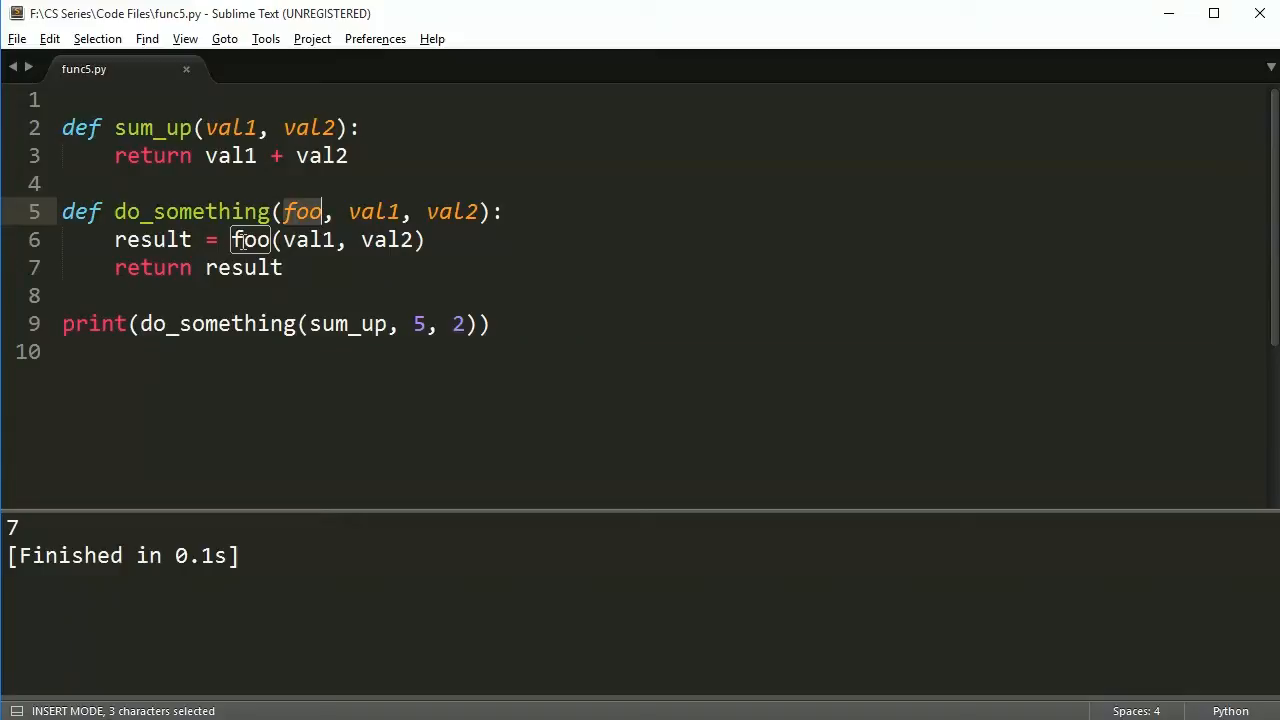
type("sump_")
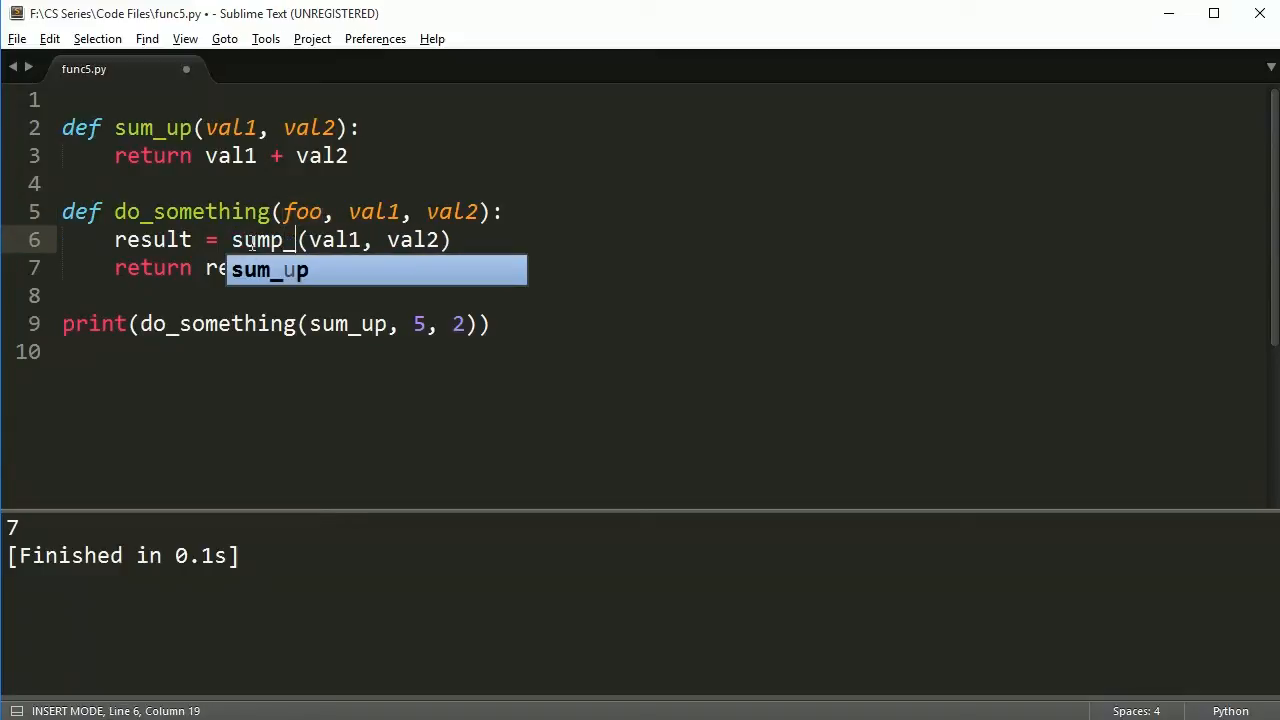
key("Tab")
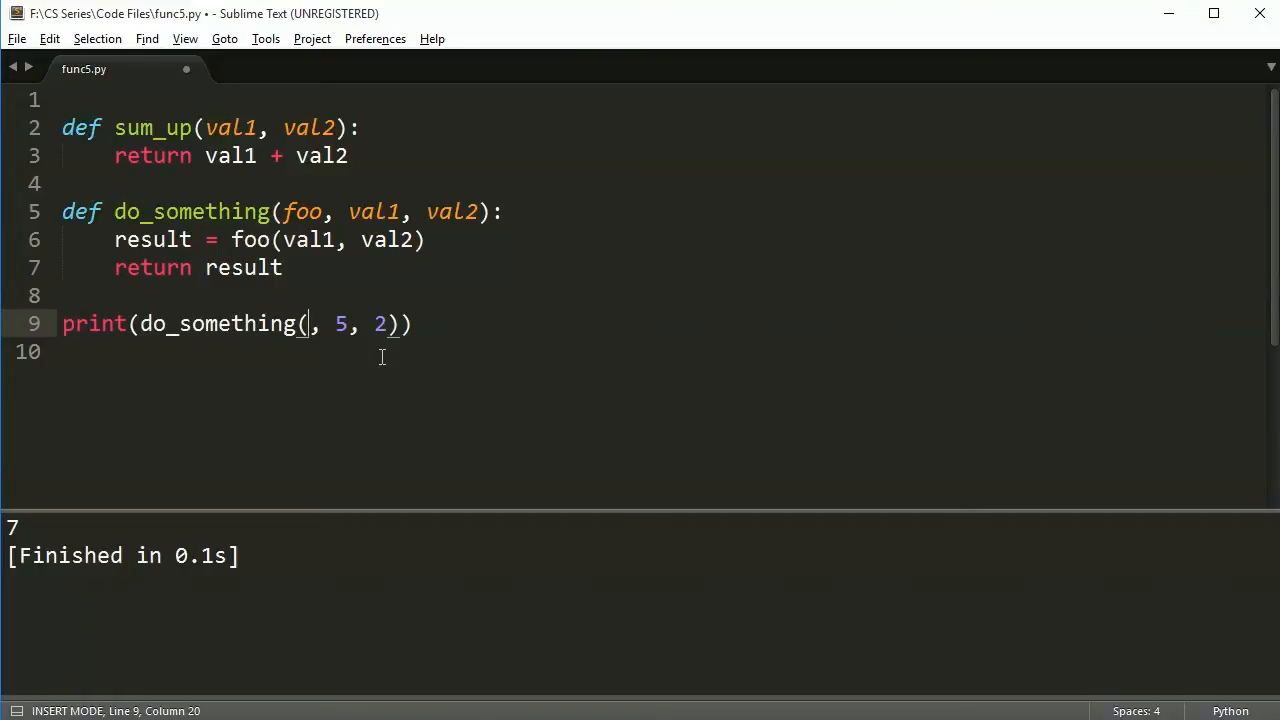
Call do_something with pow (printing 25), then with divmod, printing (2, 1).
type("pow")
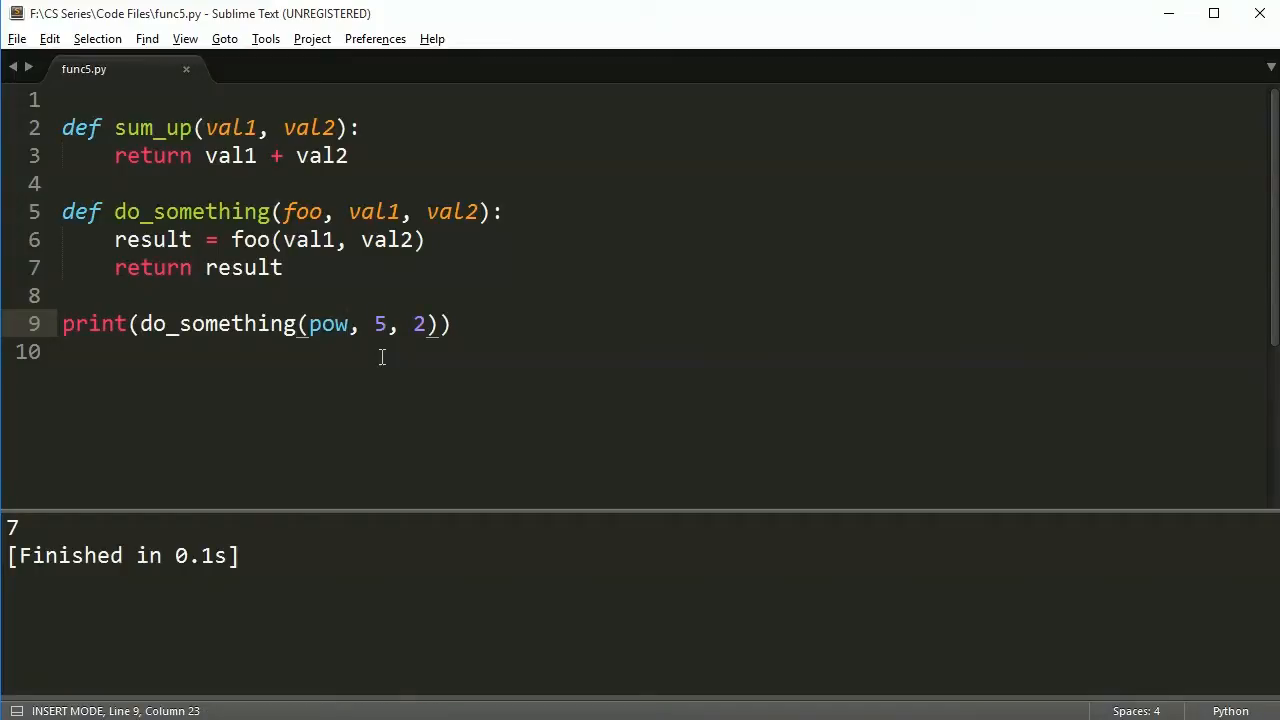
key("ctrl+b")
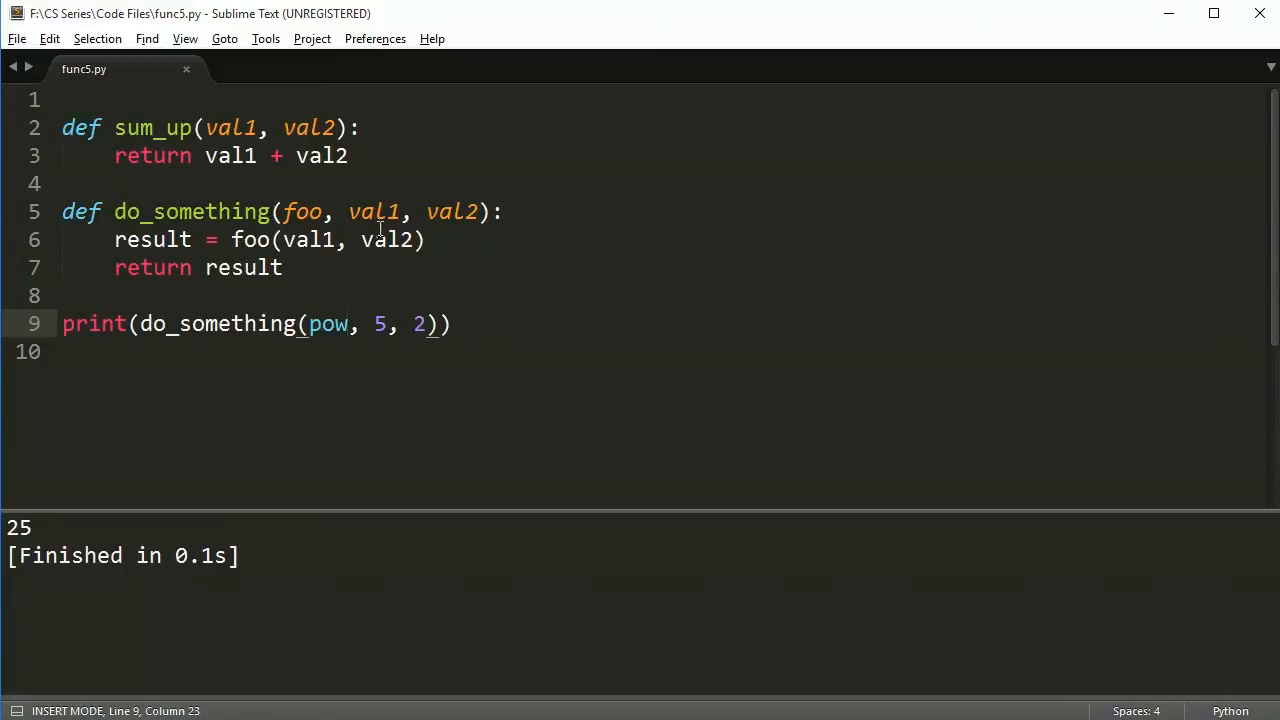
double_click(328, 324)
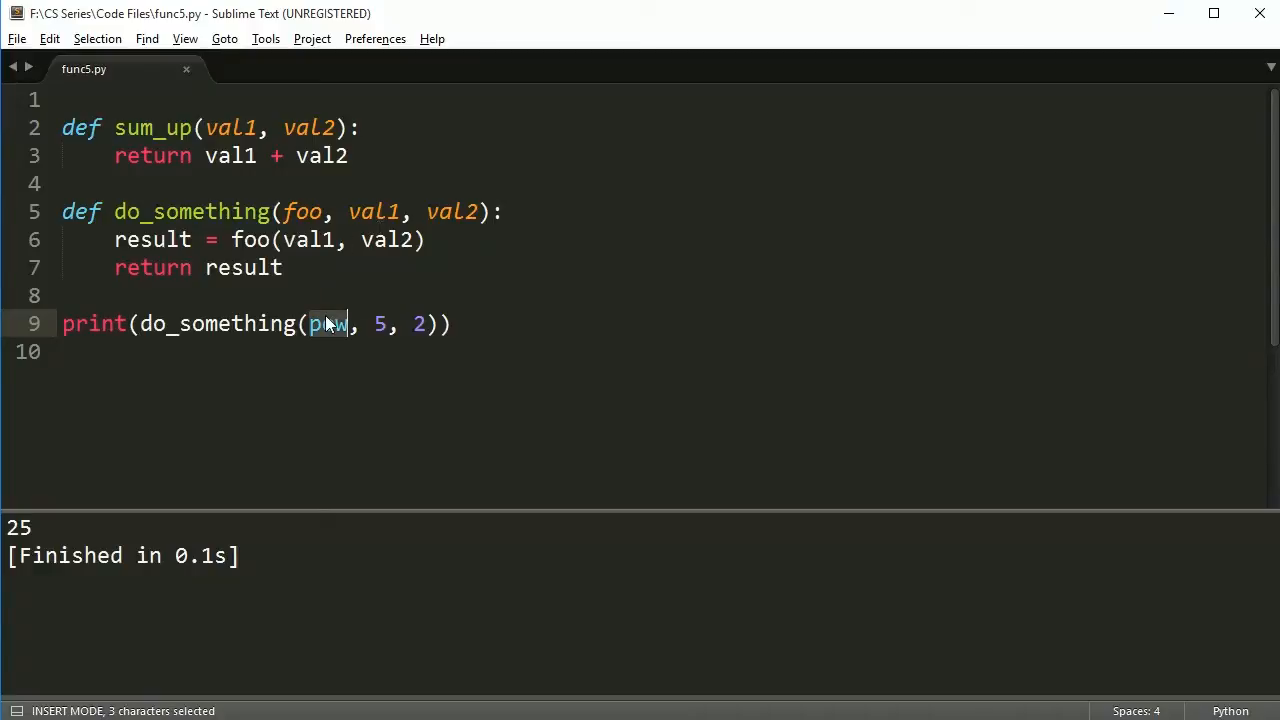
type("divmod")
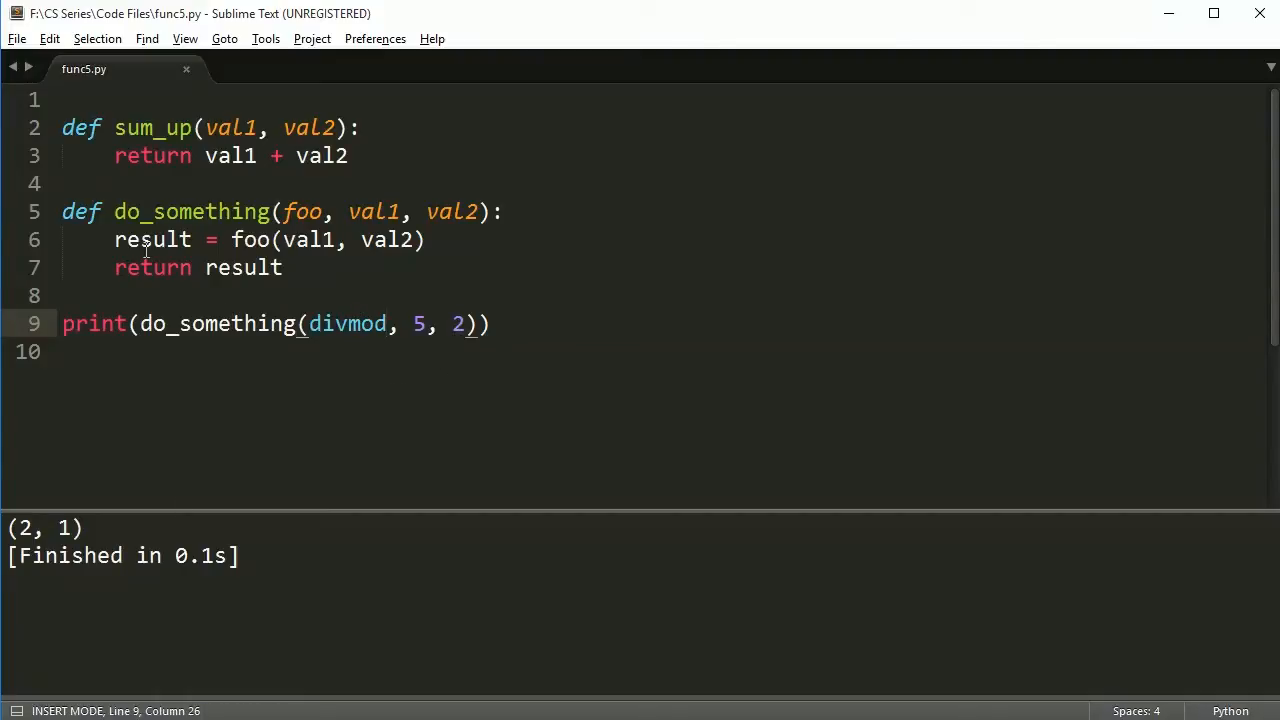
key("enter")
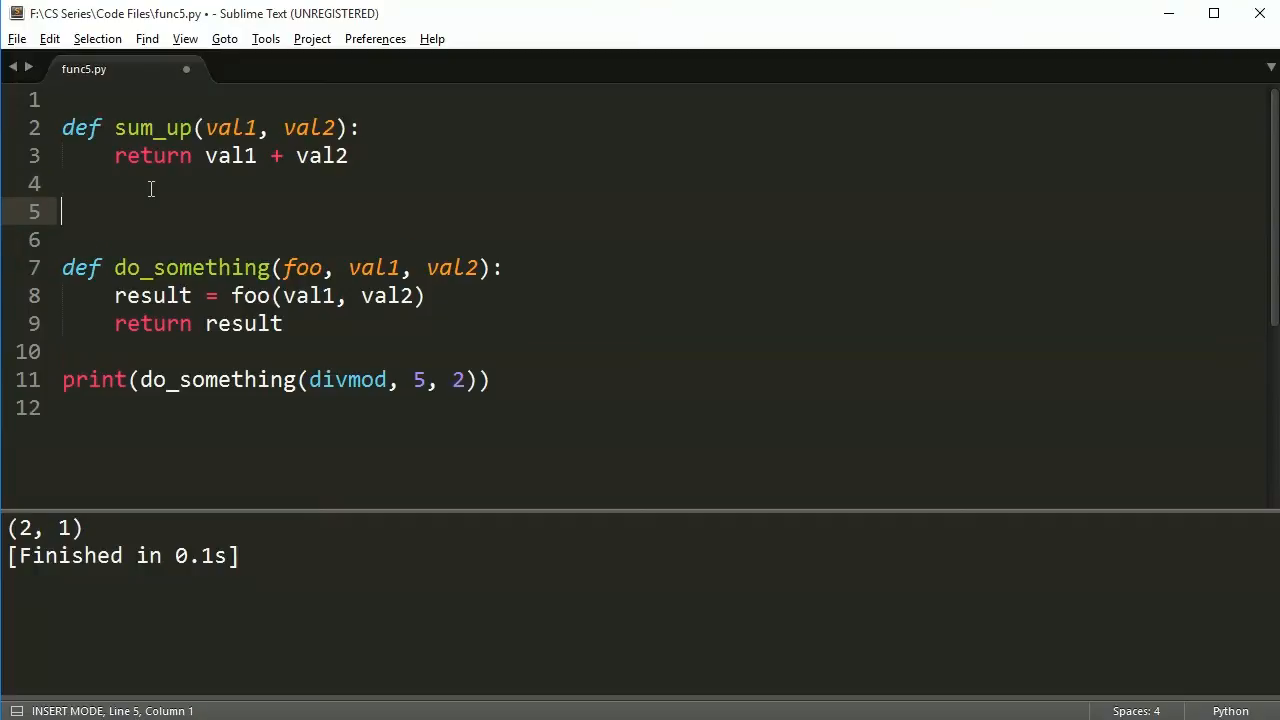
Define product_up(val1, val2) returning val1 * val2 below sum_up.
type("def m")
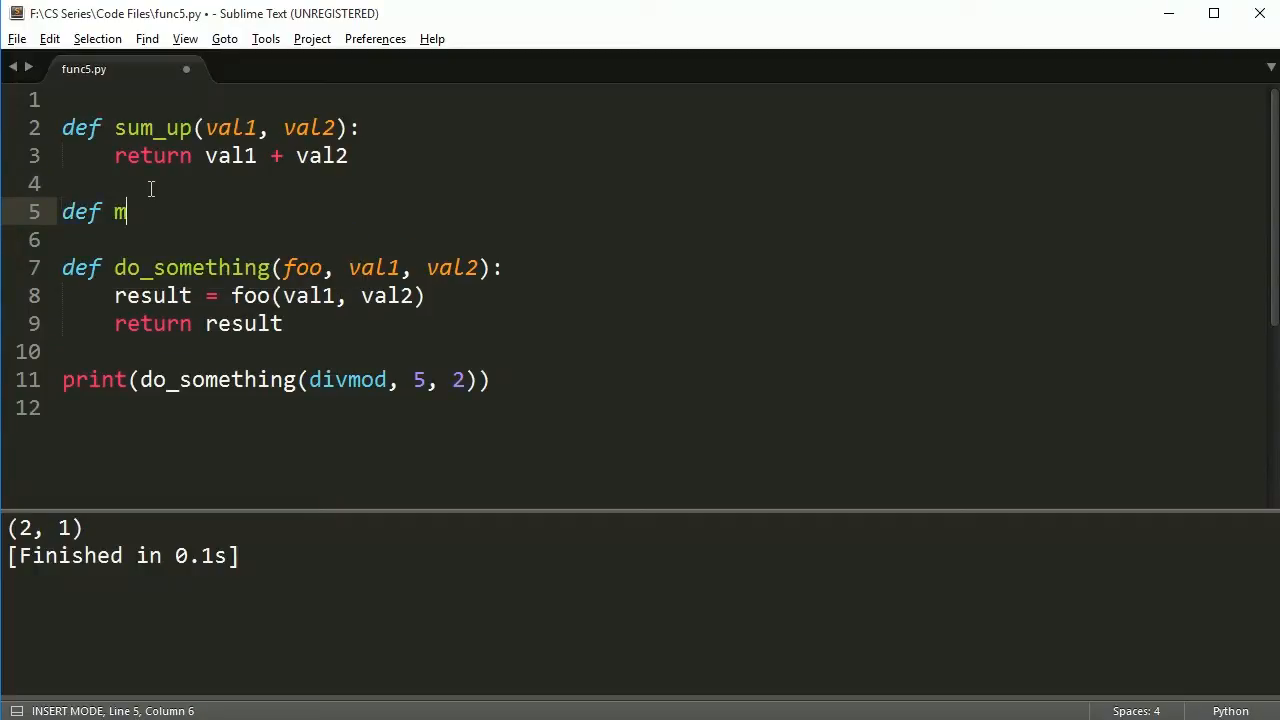
type("ult")
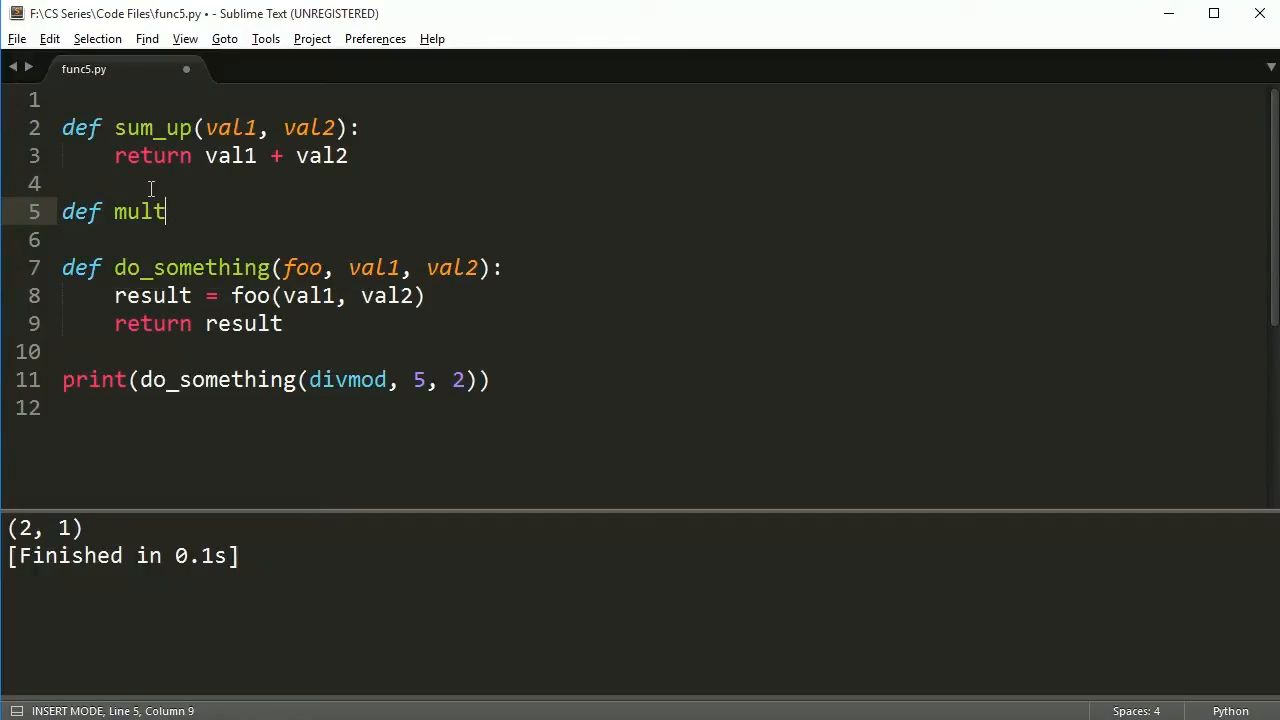
type("product_up(val1,")
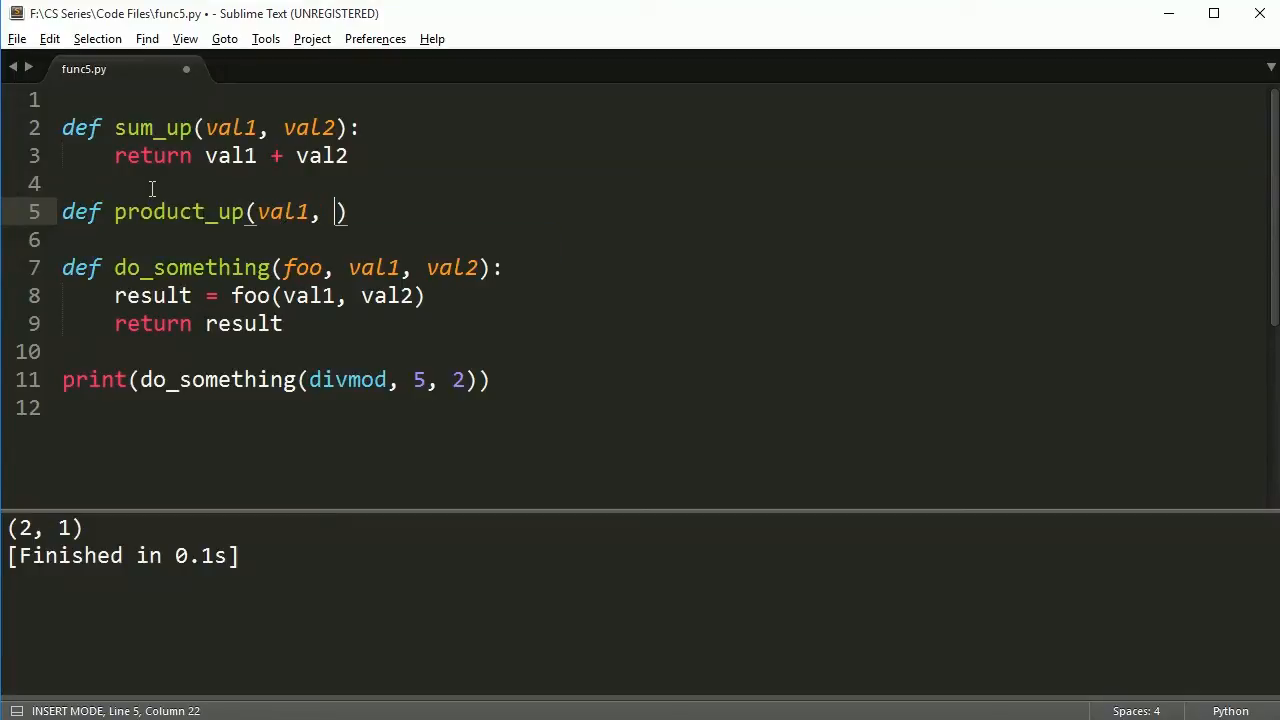
type("val2):")
type("return val1 * val2")
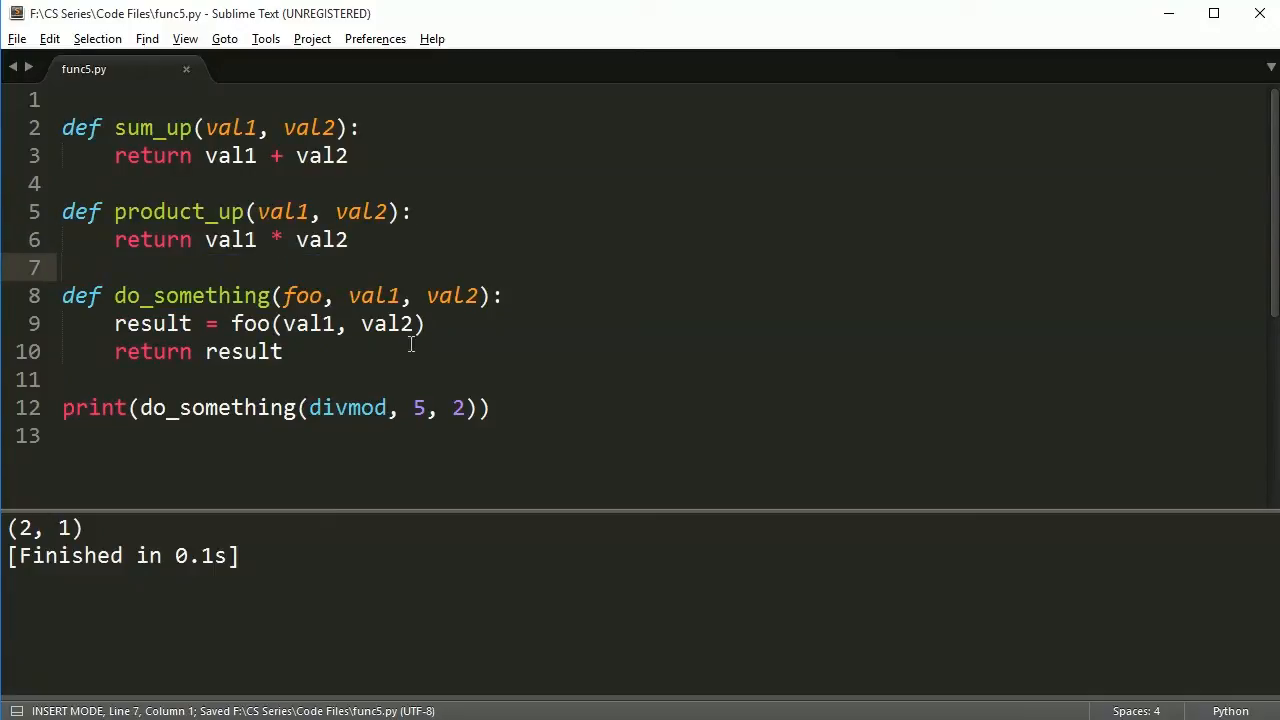
Pass product_up to do_something in the print call via autocomplete.
type("produ")
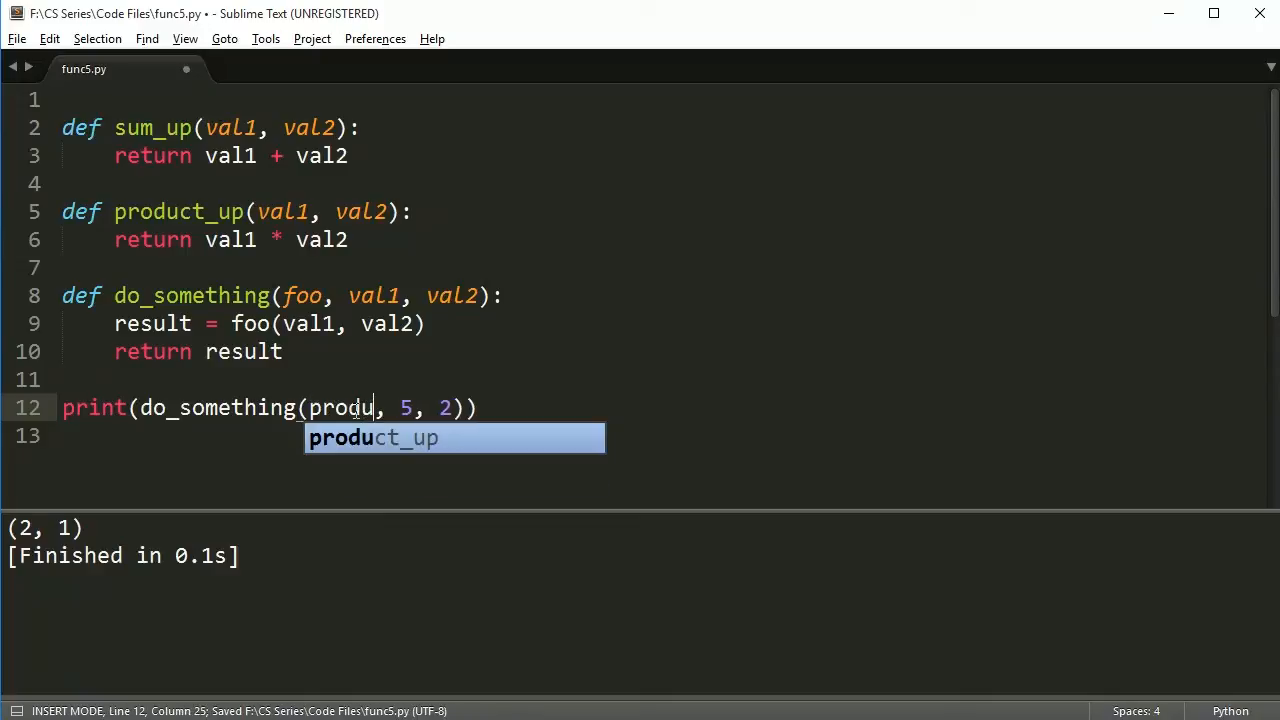
key("tab")
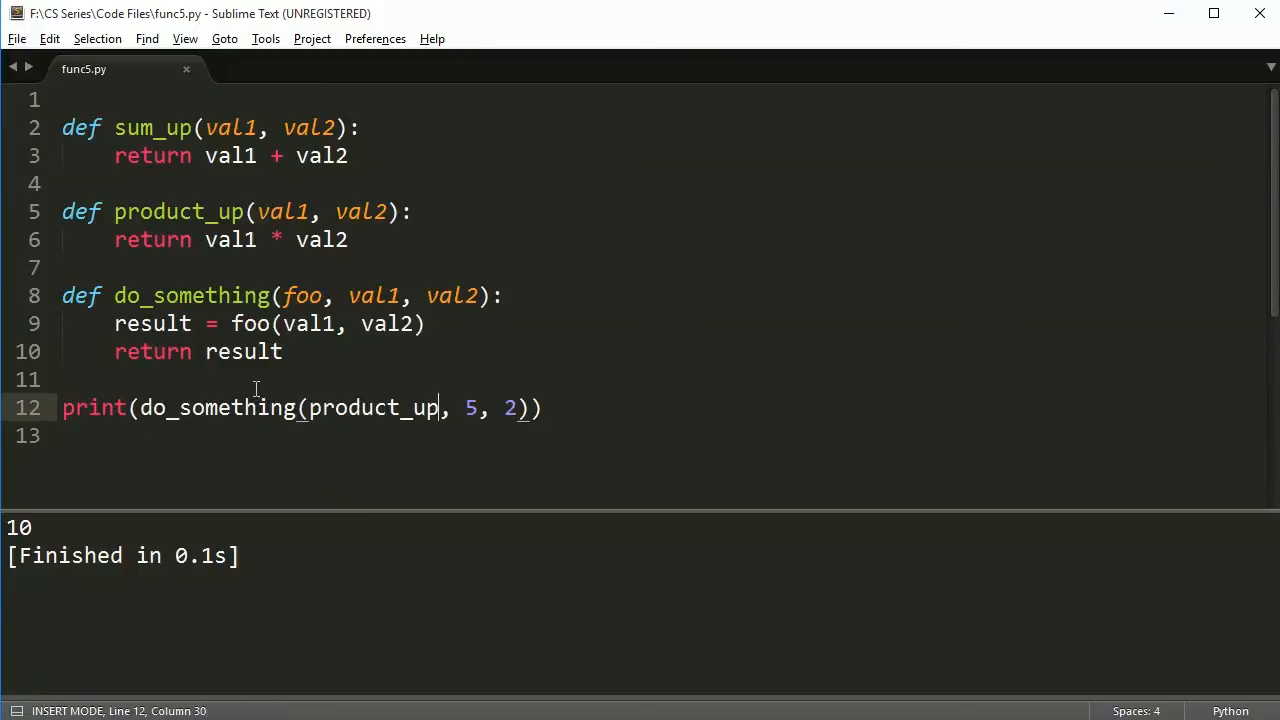
mouse_move(300, 344)
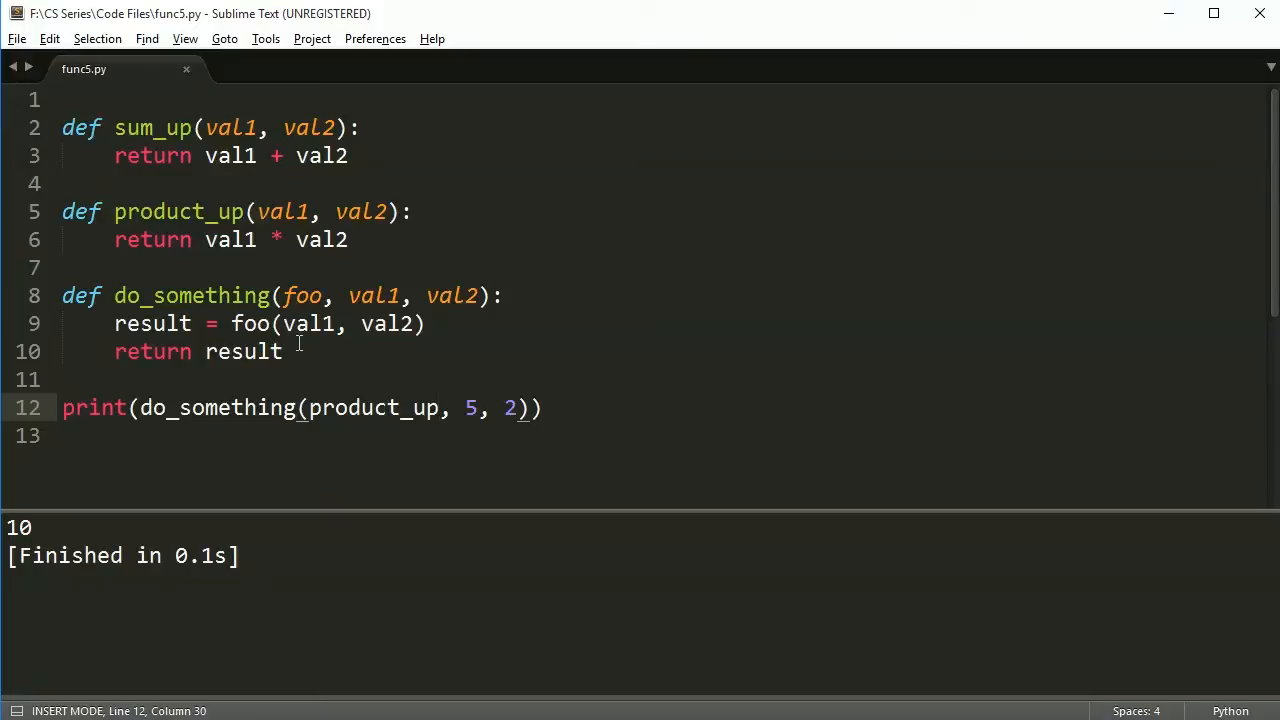
mouse_move(312, 344)
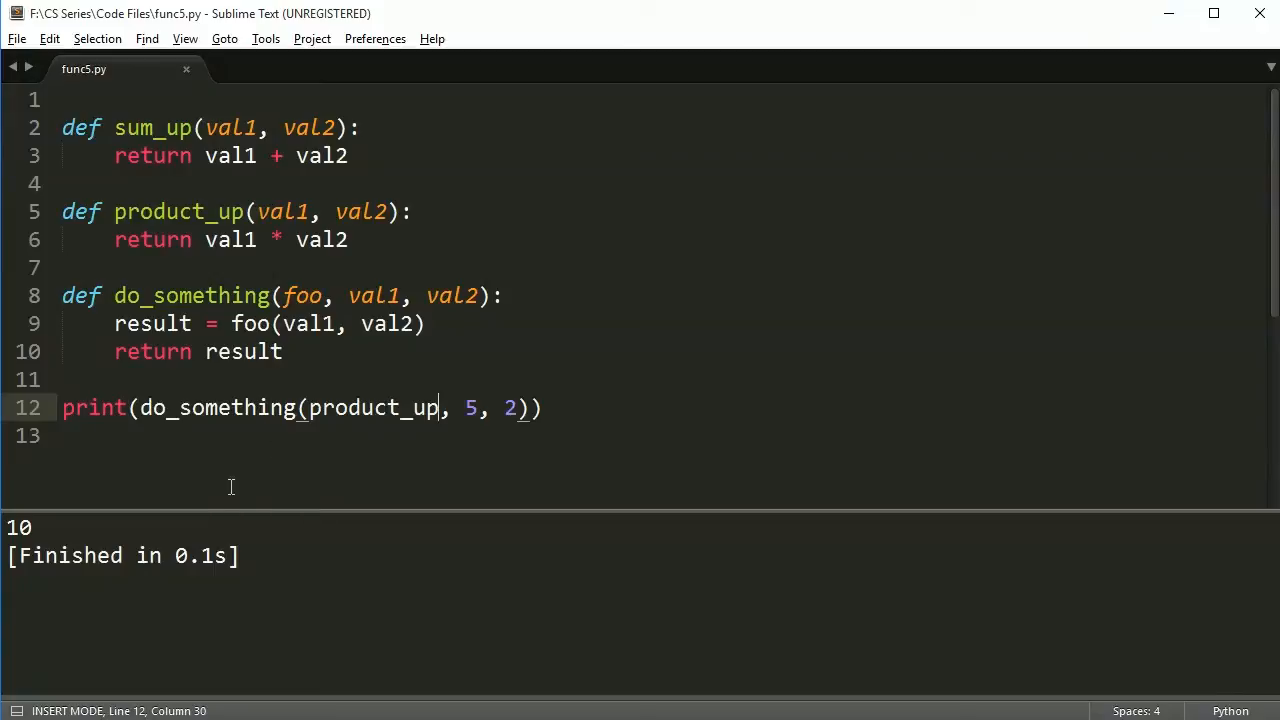
Start extending the result line to foo(val1, val2) + f inside do_something.
type("+ f")
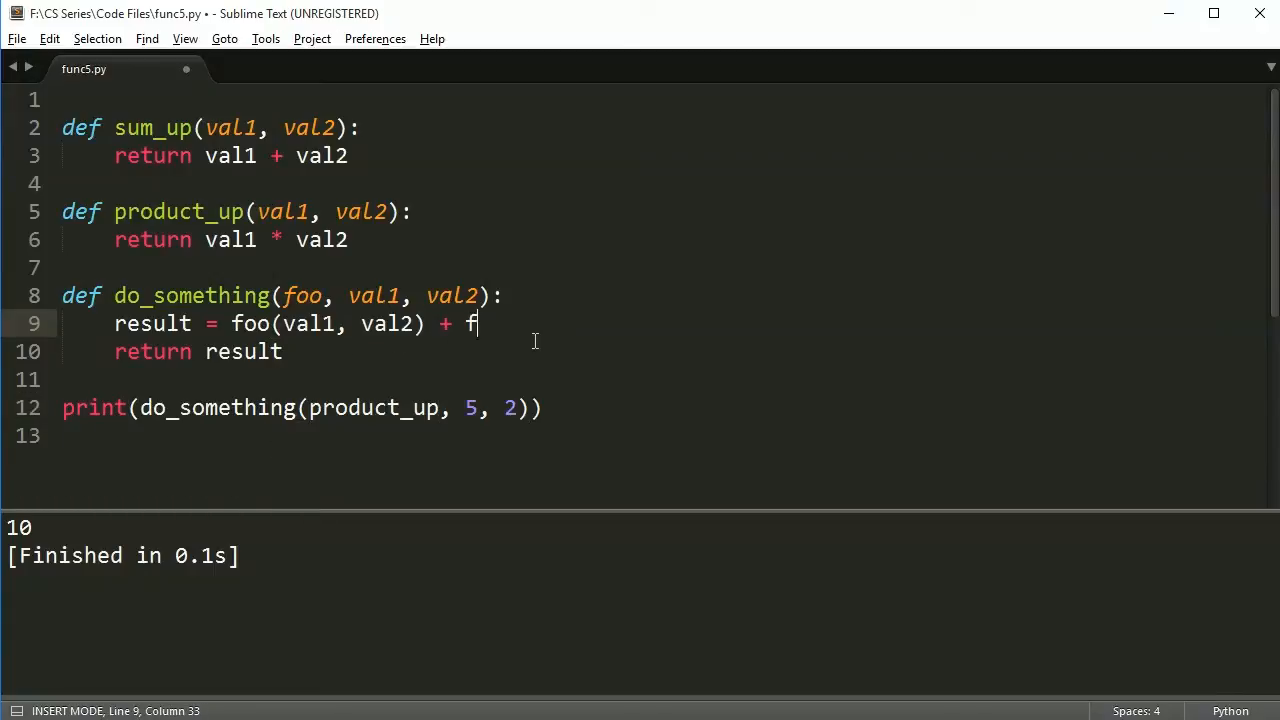
Make the body return foo(val1, val2) + foo(val1, val2) and save.
type("oo")
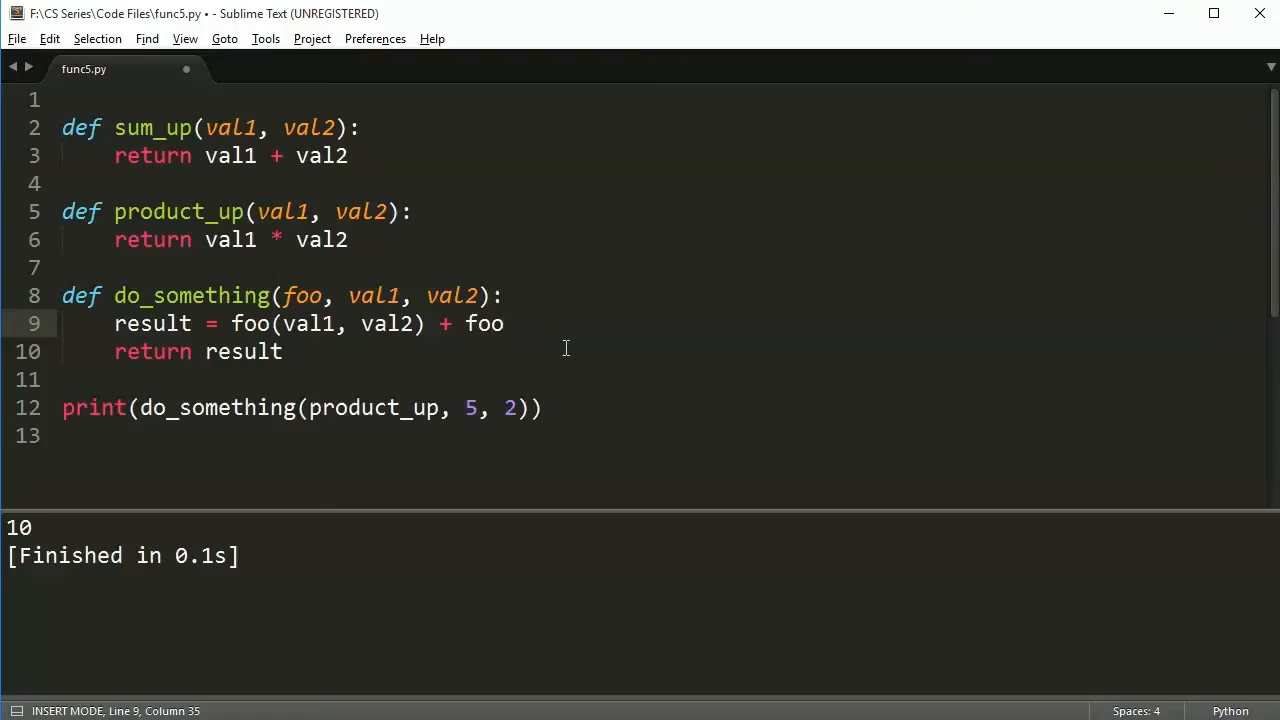
type("(val1, val2)")
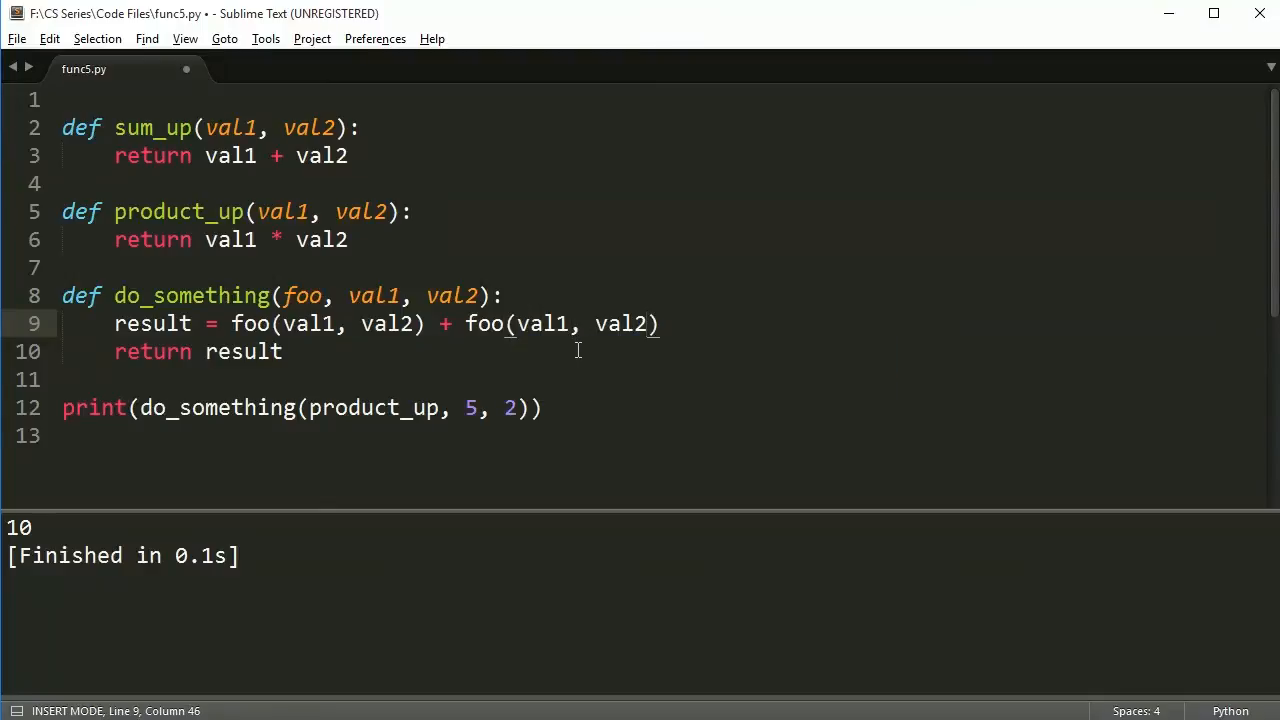
key("ctrl+s")
type("u")
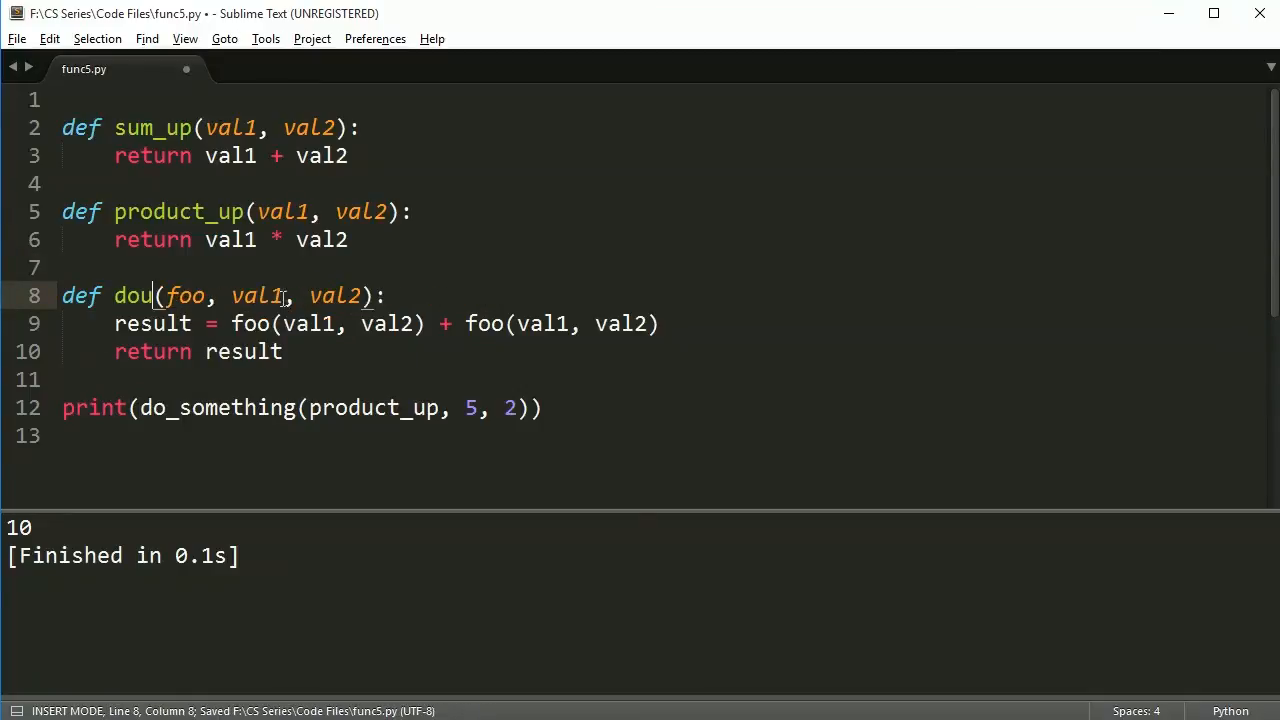
Rename the function and its call to double_function(product_up, 5, 2), printing 20.
type("ble_function")
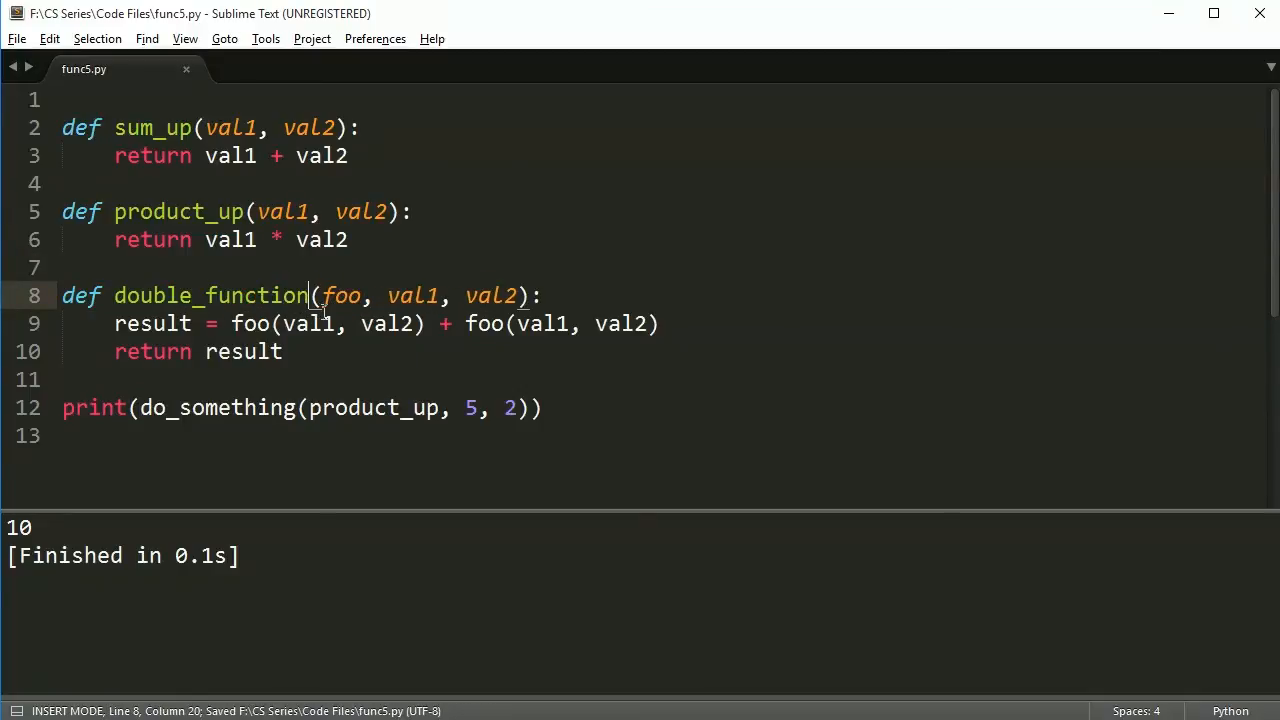
type("doub")
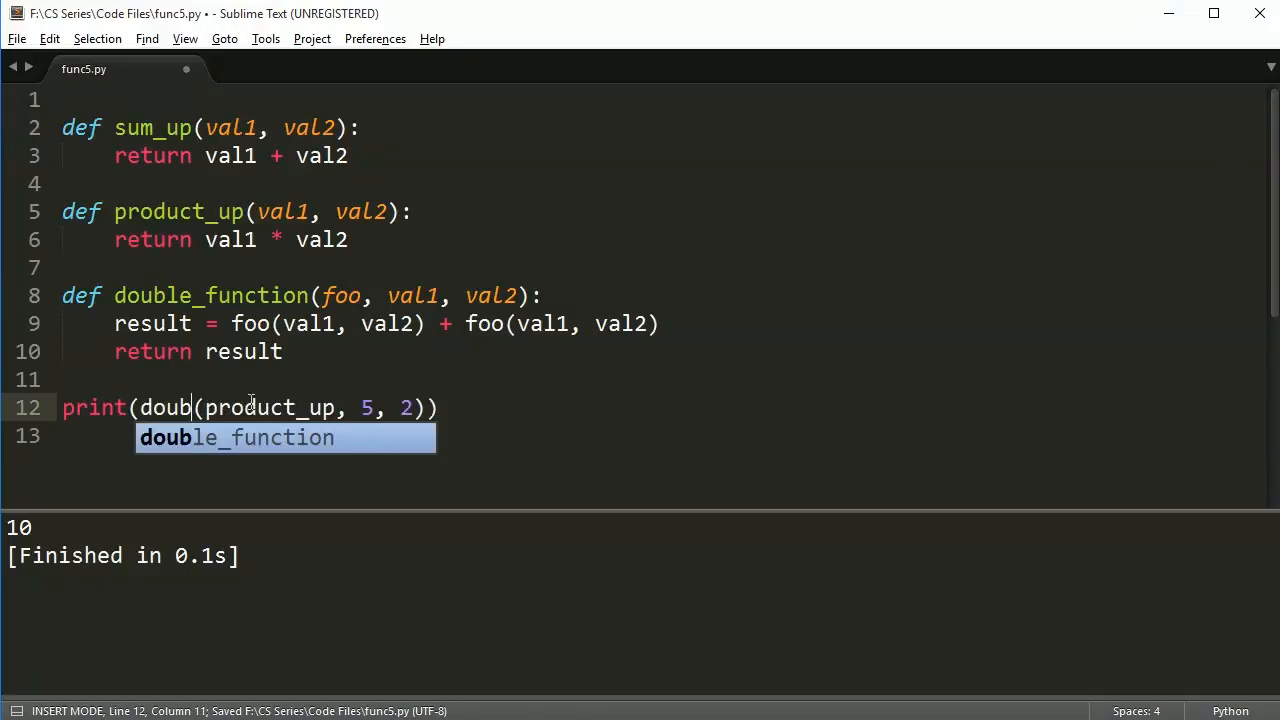
key("Tab")
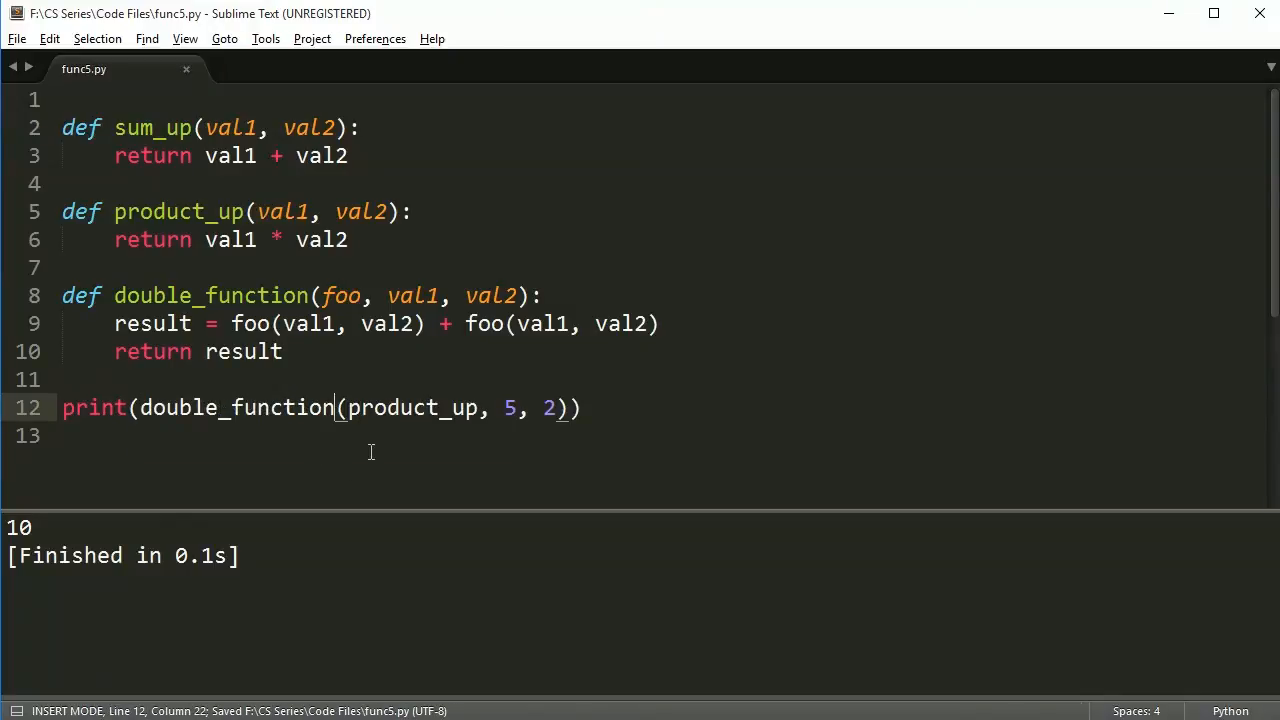
mouse_move(472, 332)
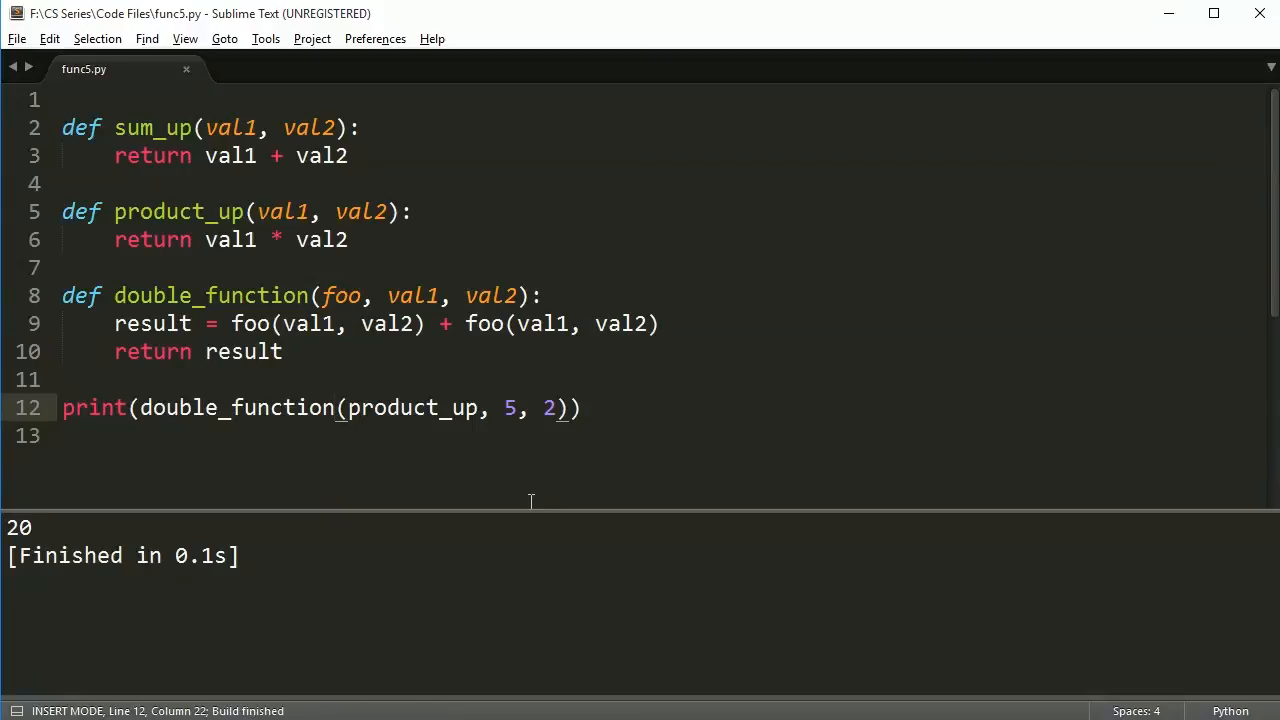
Replace product_up with sum_up in the double_function call and run, printing 14.
double_click(412, 408)
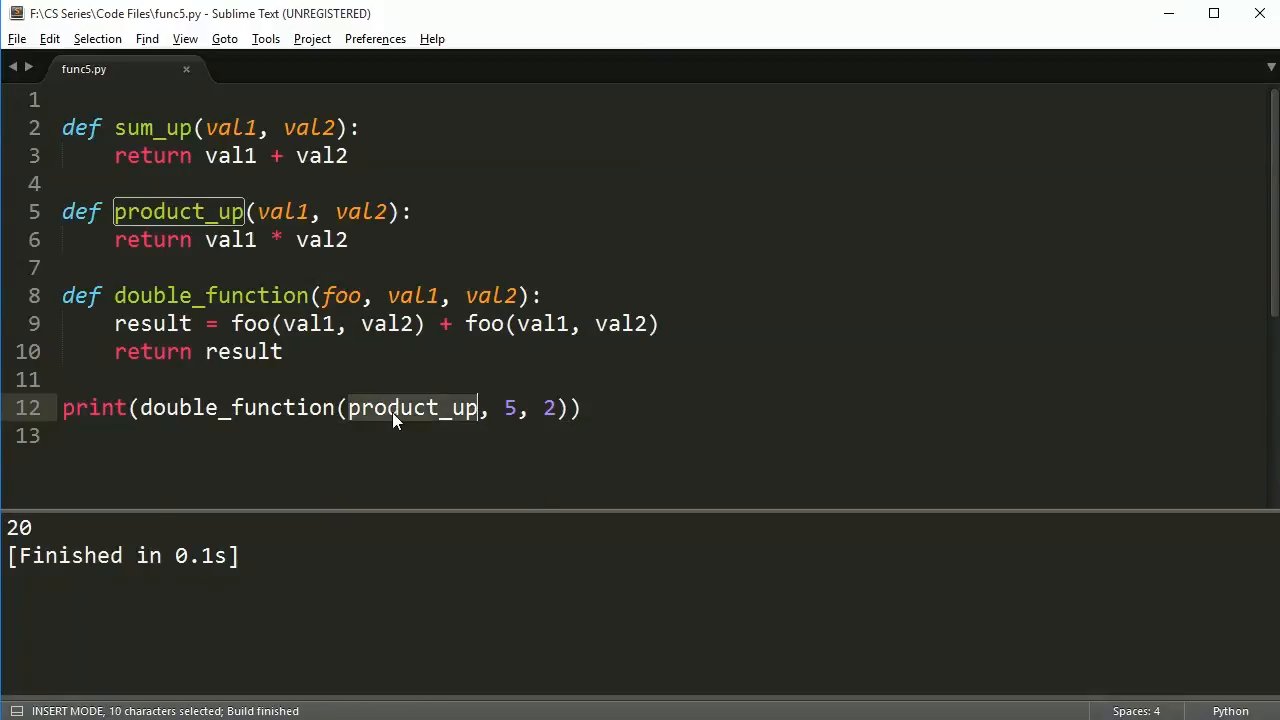
type("pow")
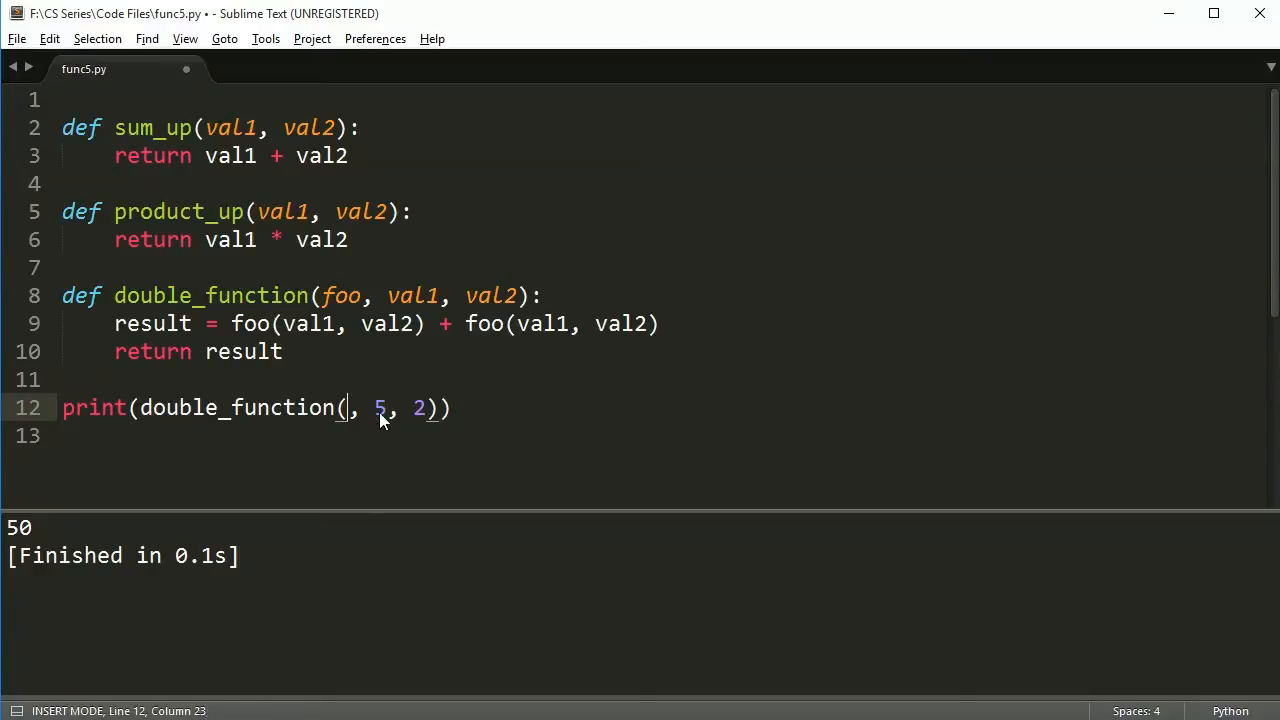
type("sum_up")
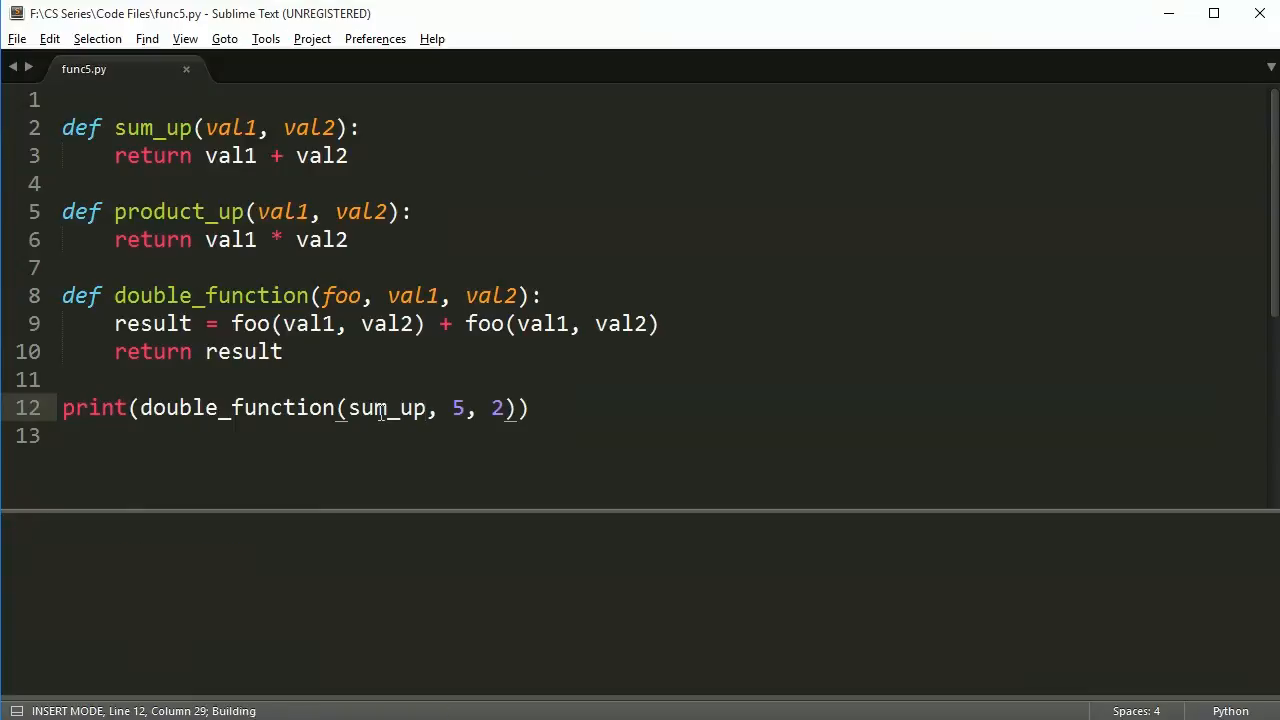
key("ctrl+b")
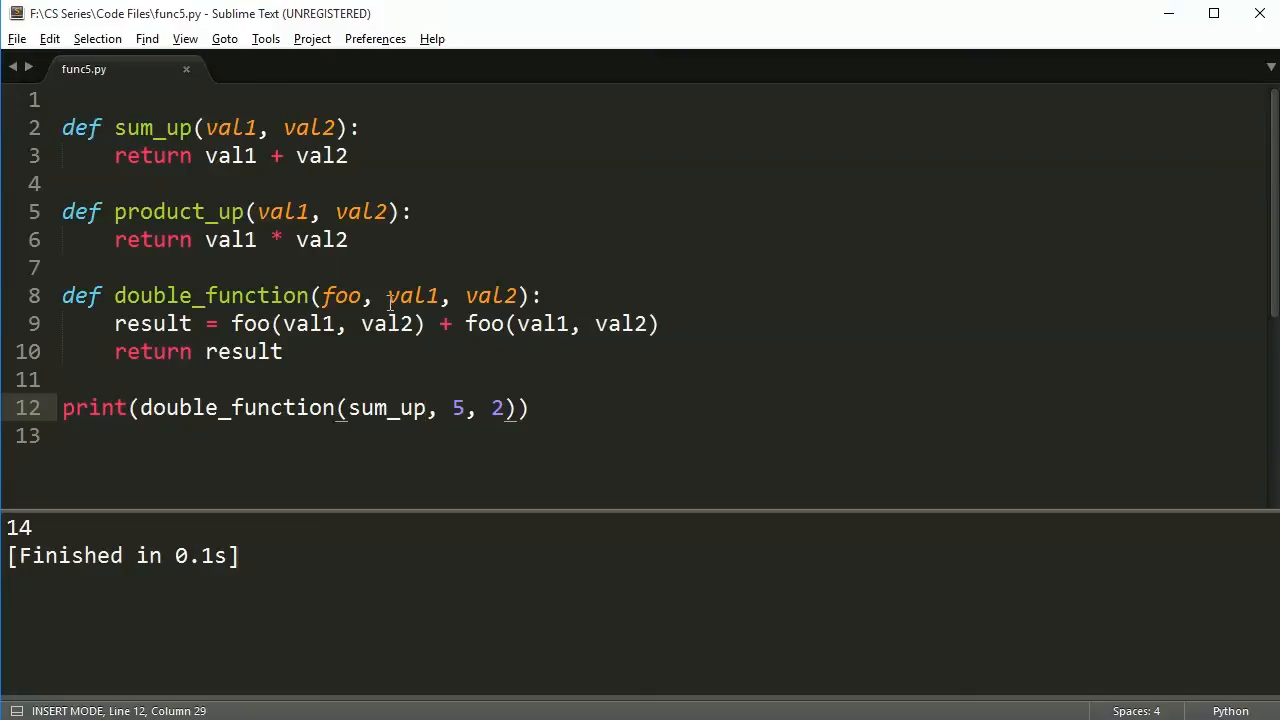
Change double_function to take foo1, foo2, val1, val2 and add foo1 and foo2 results.
type("1")
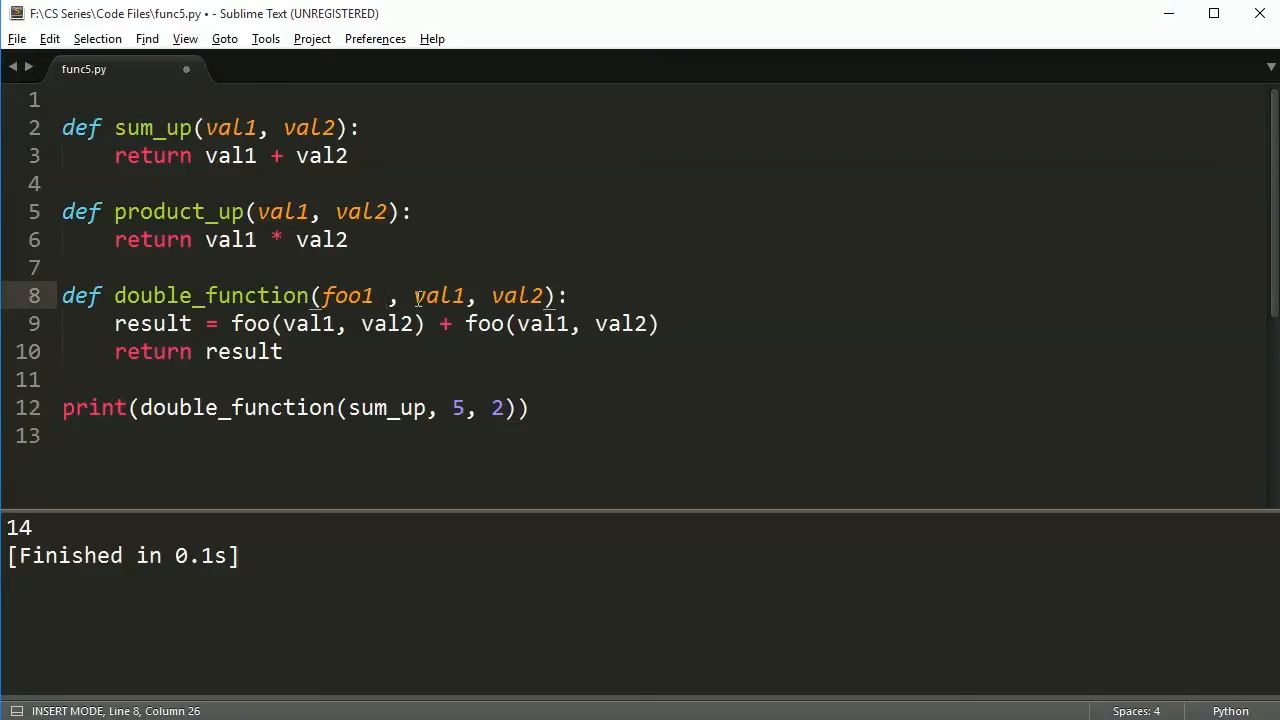
type("foo2")
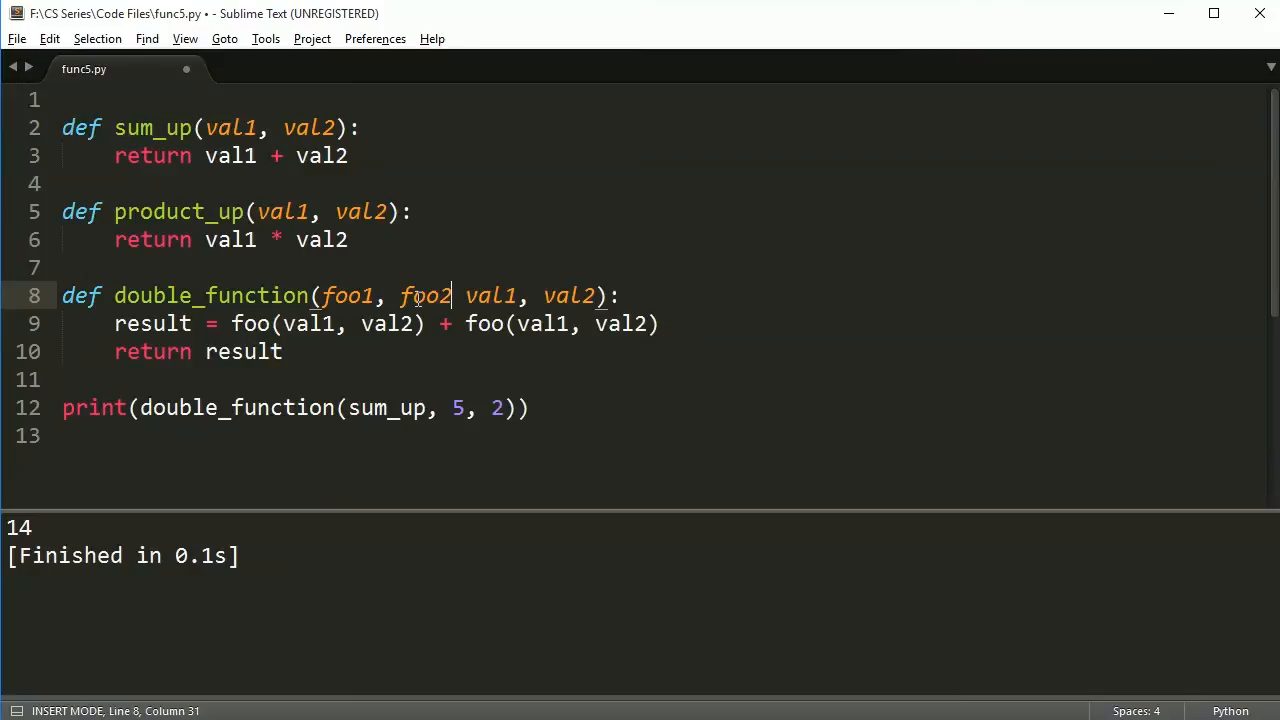
type(",")
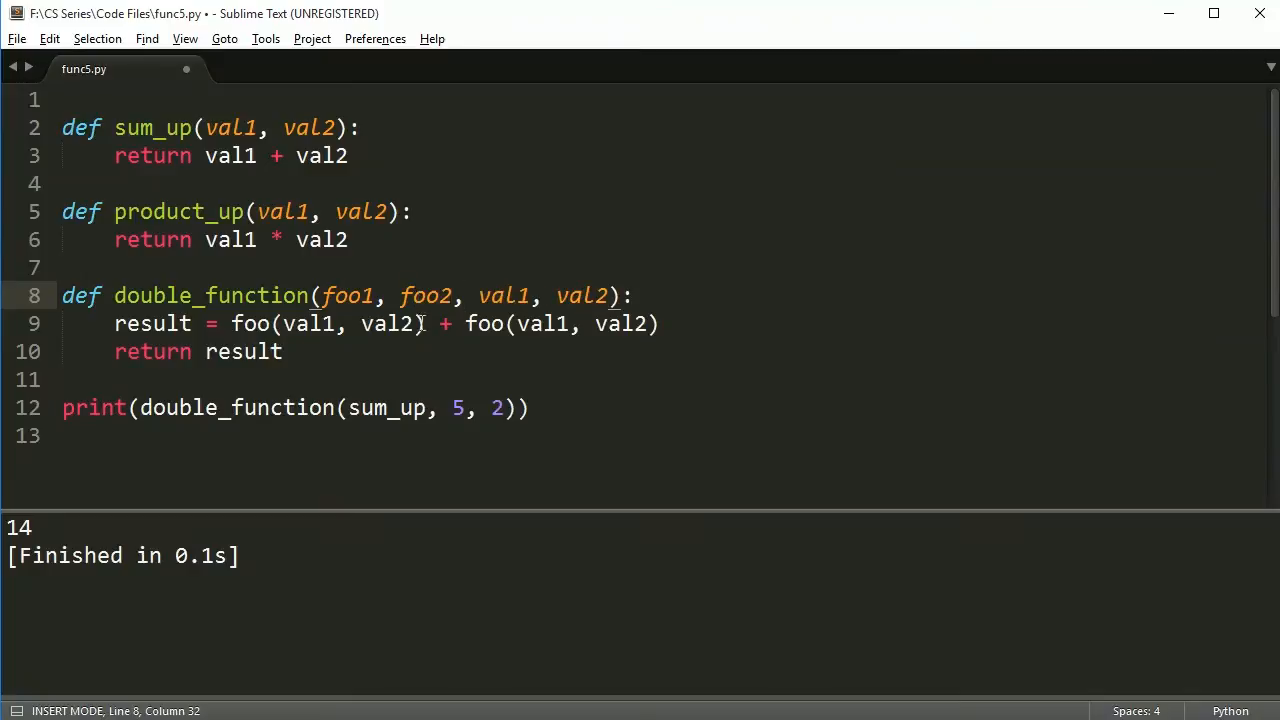
Call double_function(sum_up, product_up, 5, 2), which prints 17.
left_click(448, 408)
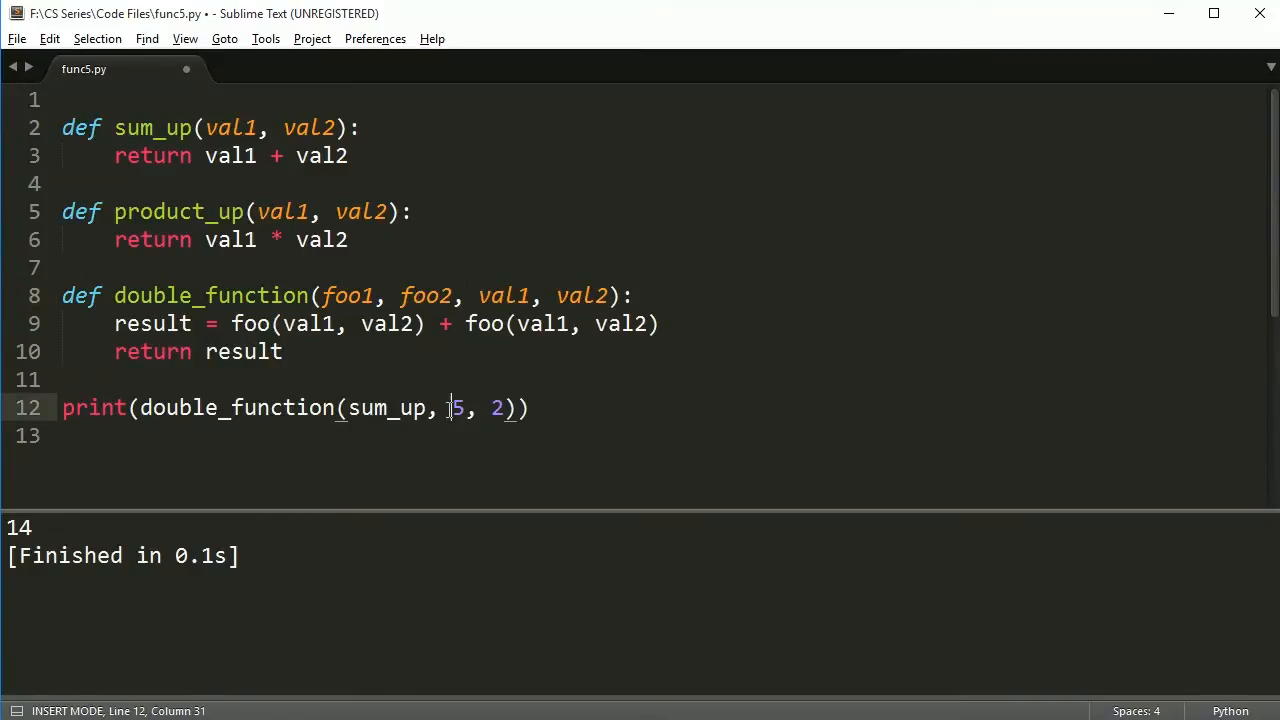
type("produc")
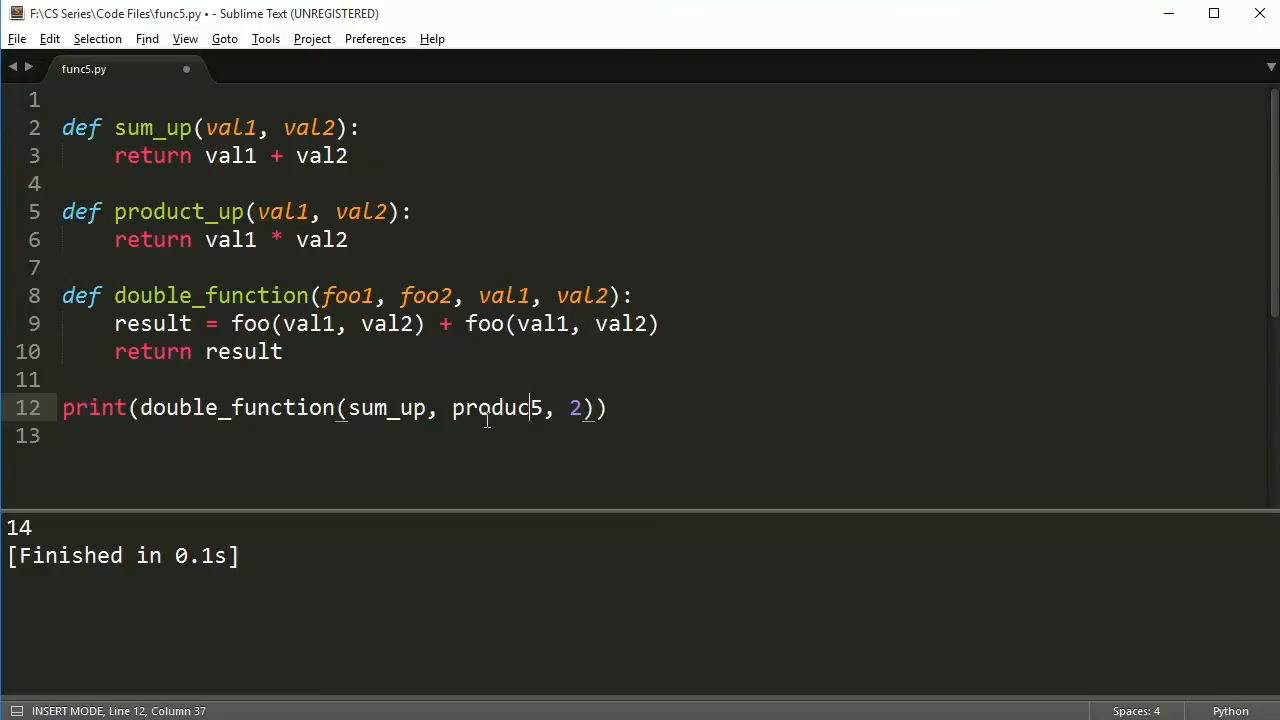
type("t_up,")
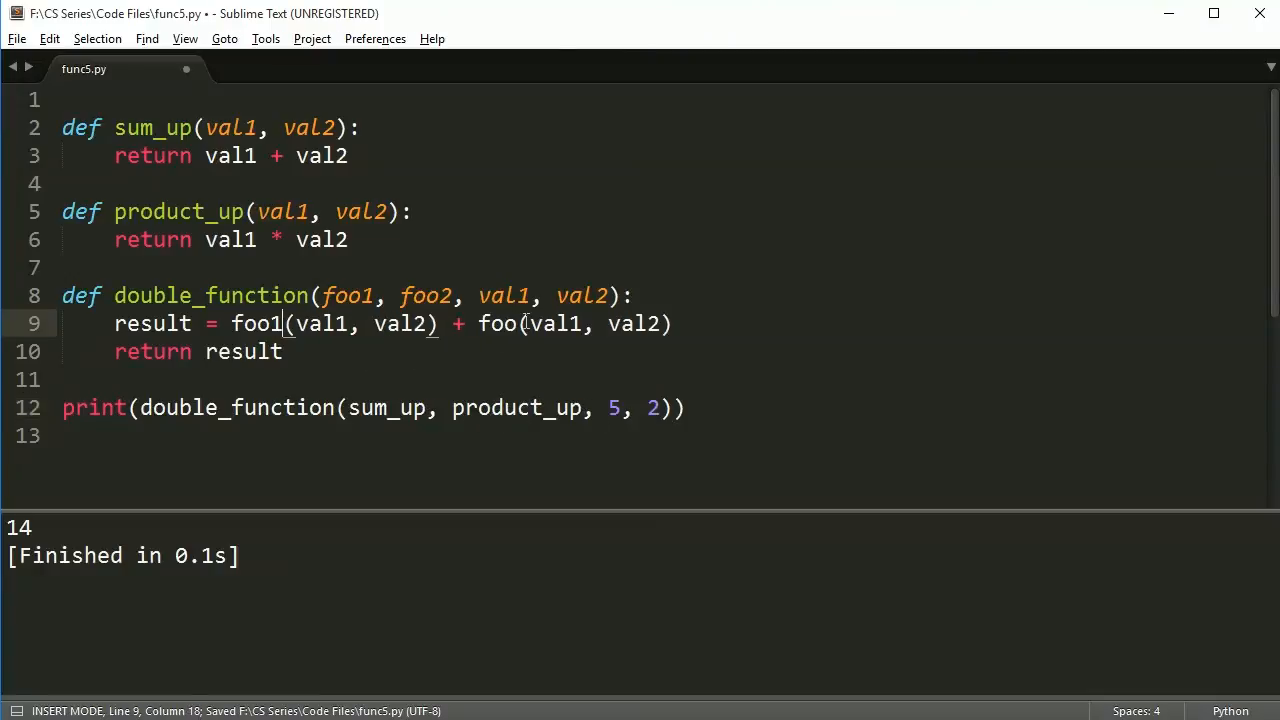
type("2")
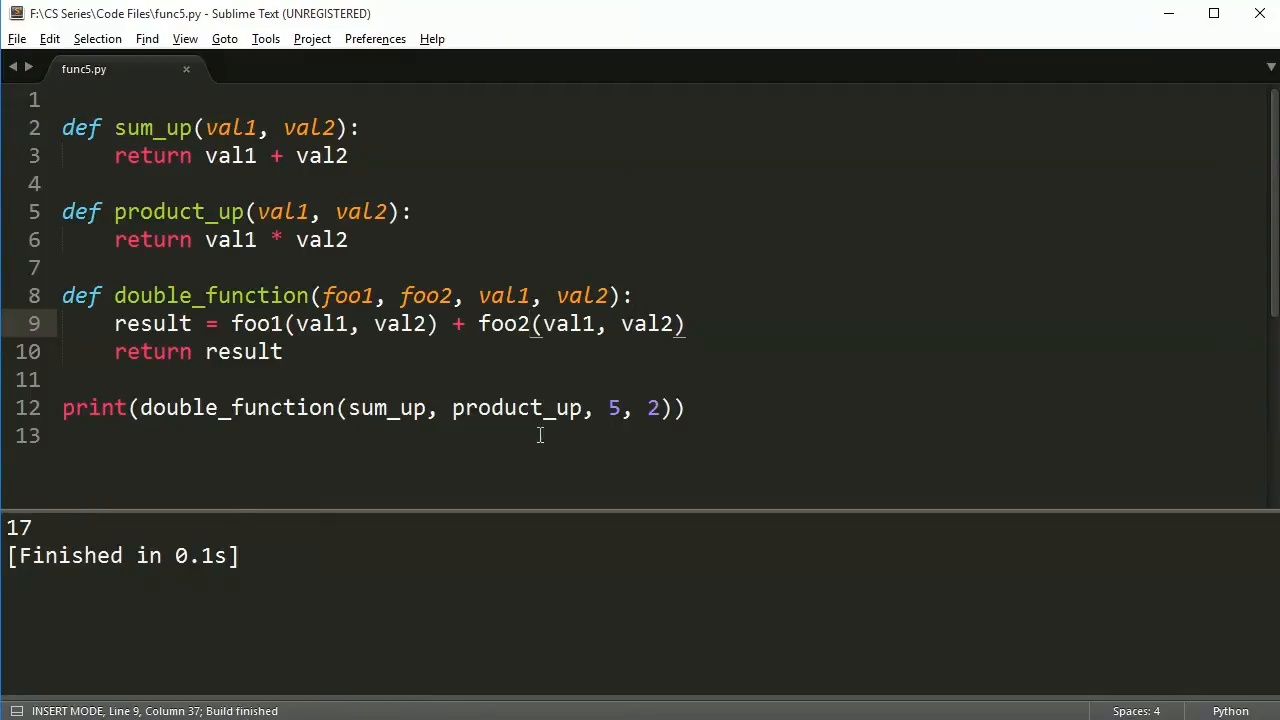
Replace product_up with pow in the double_function call and run it, printing 32.
double_click(516, 408)
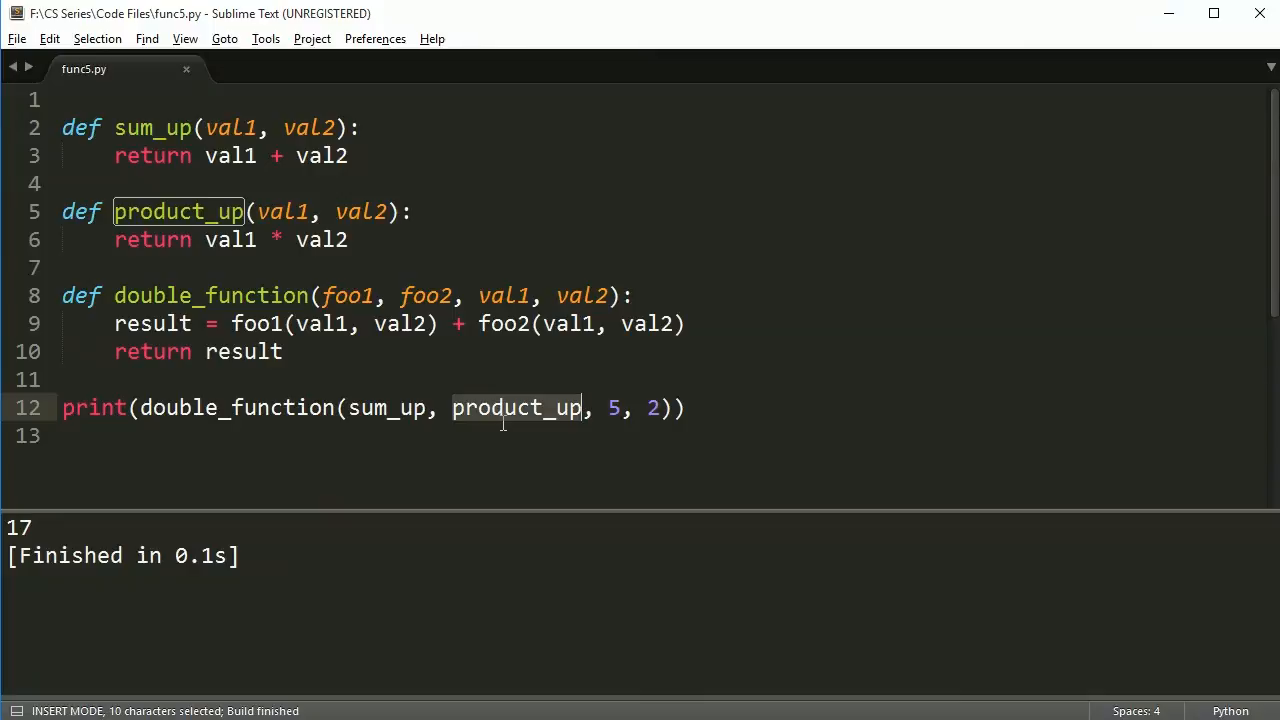
type("pow")
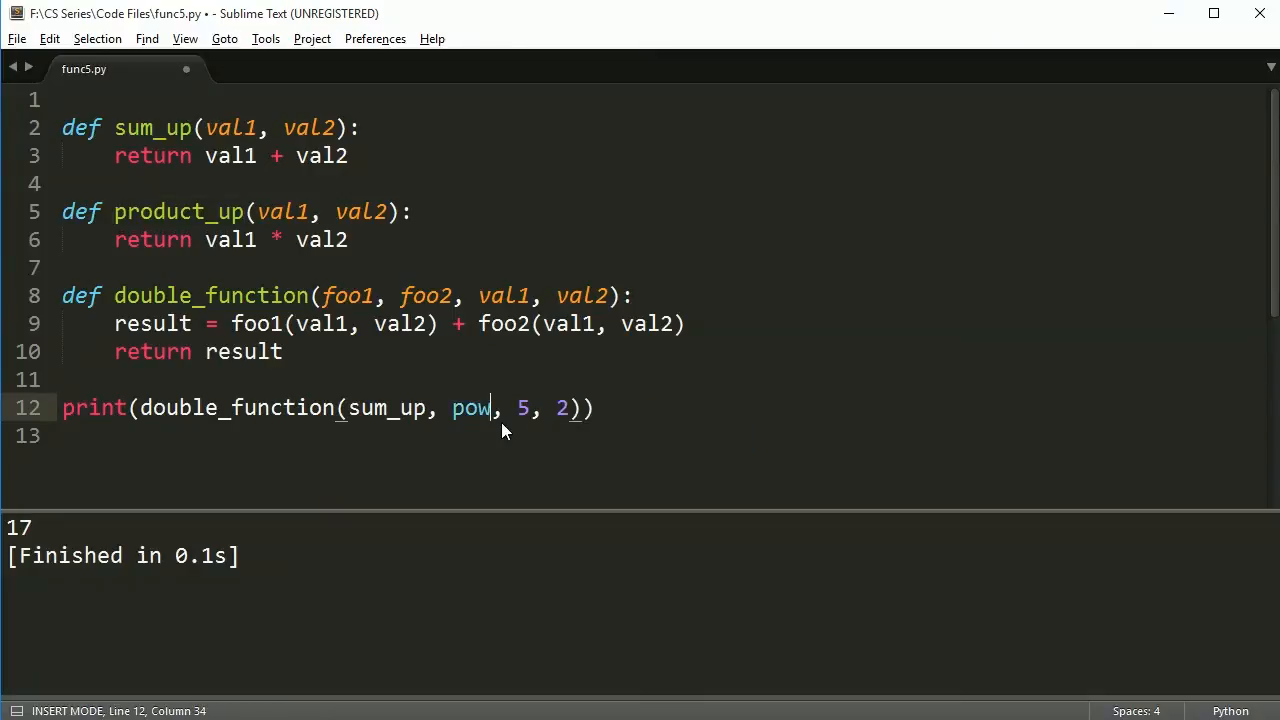
key("ctrl+b")
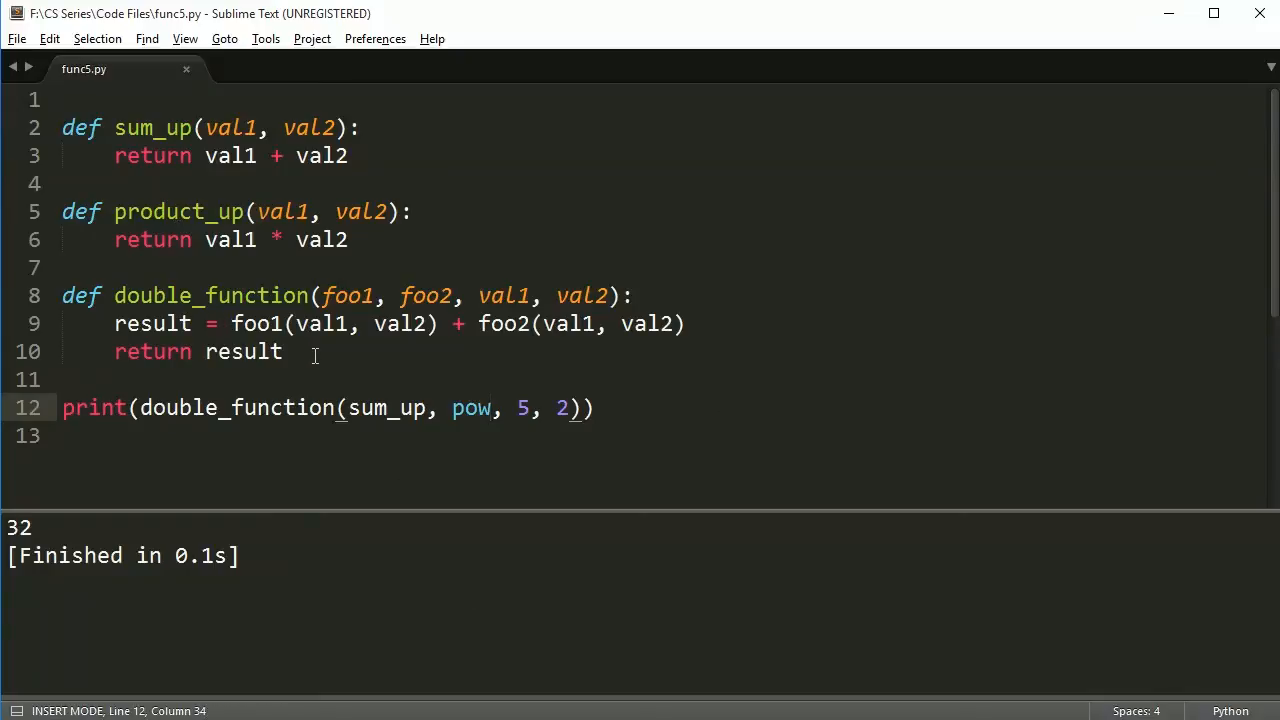
mouse_move(336, 360)
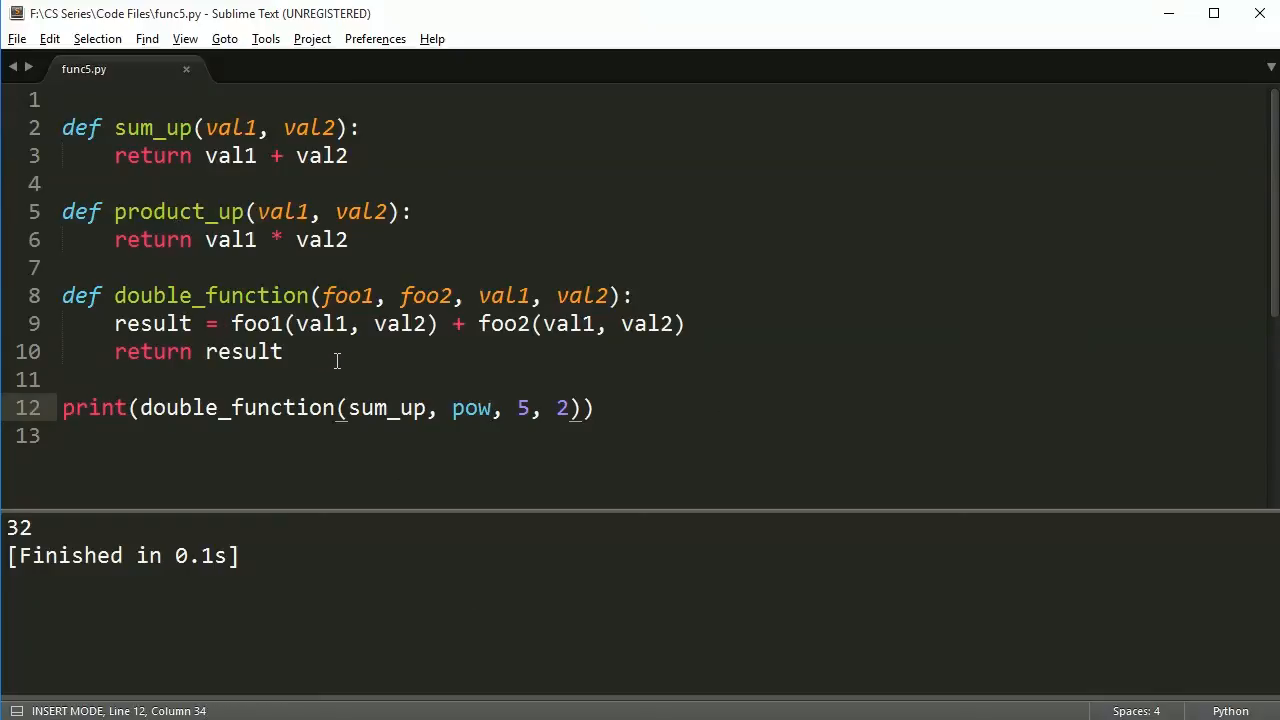
mouse_move(350, 364)
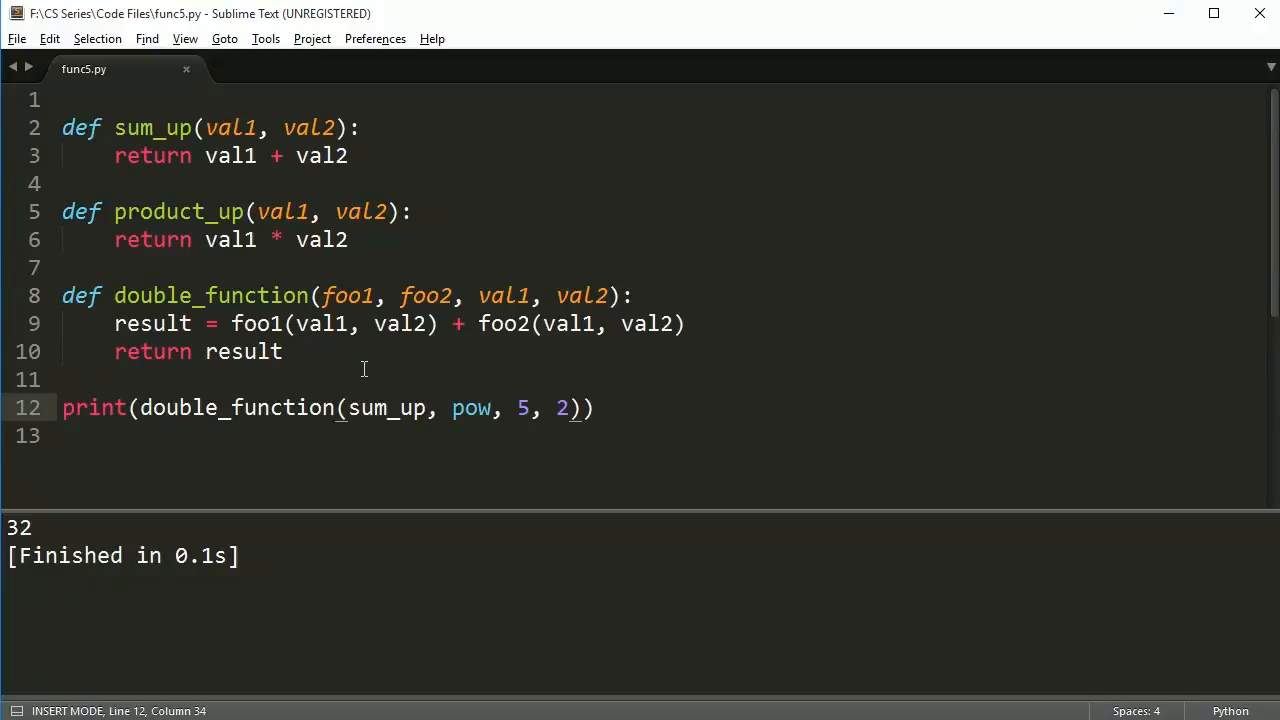
left_click(492, 408)
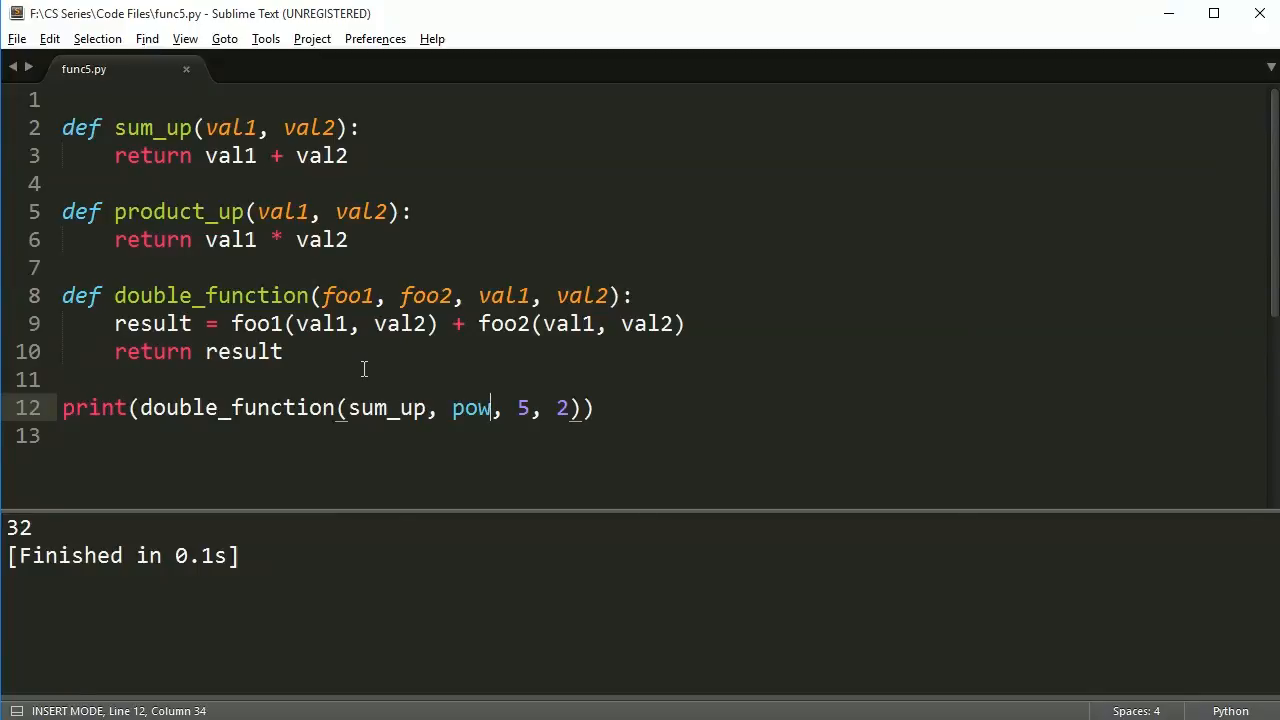